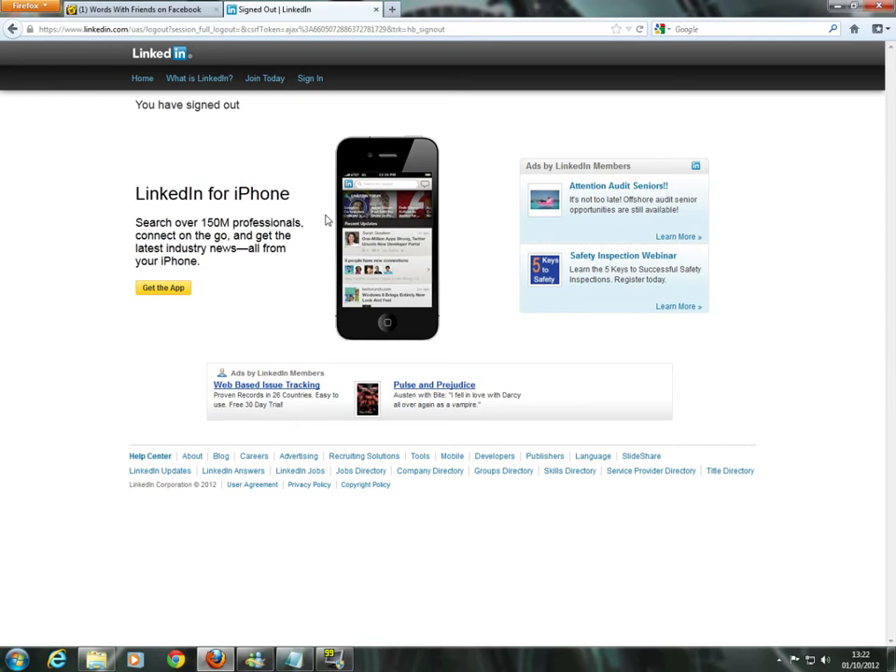
mouse_move(154, 58)
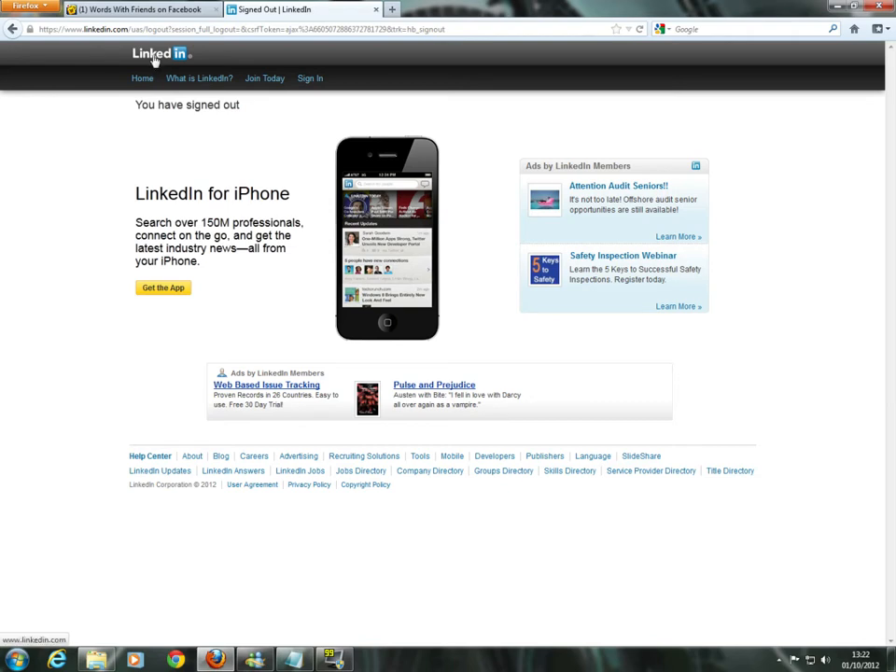
Step: Sign in to the second LinkedIn account from the header fields and land on its home page
left_click(153, 54)
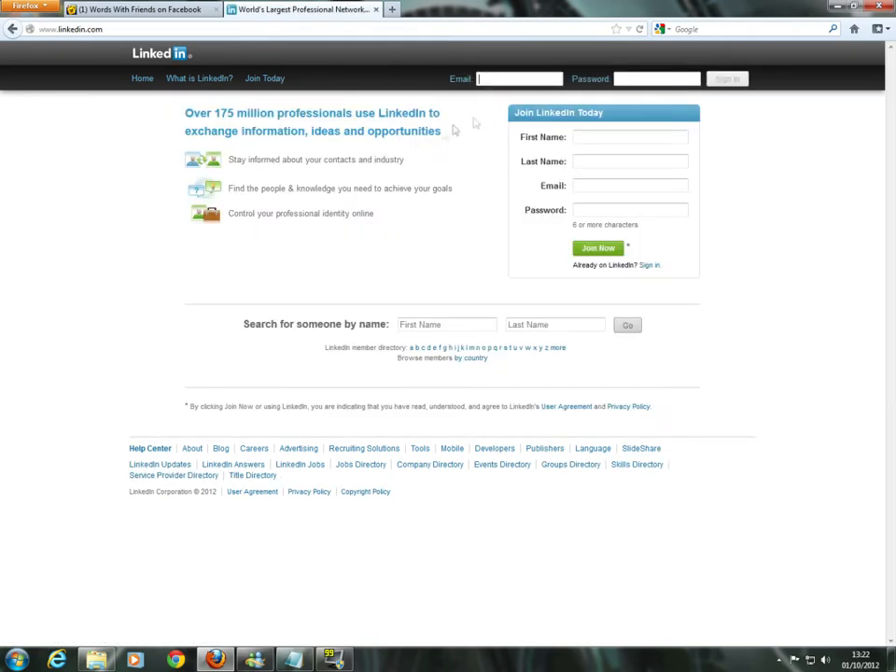
mouse_move(177, 67)
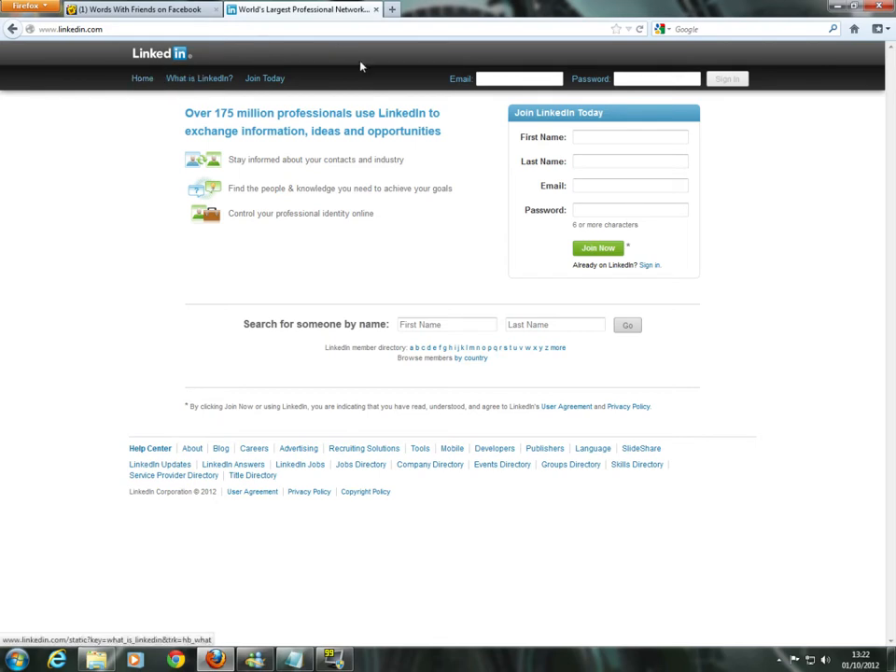
type("d")
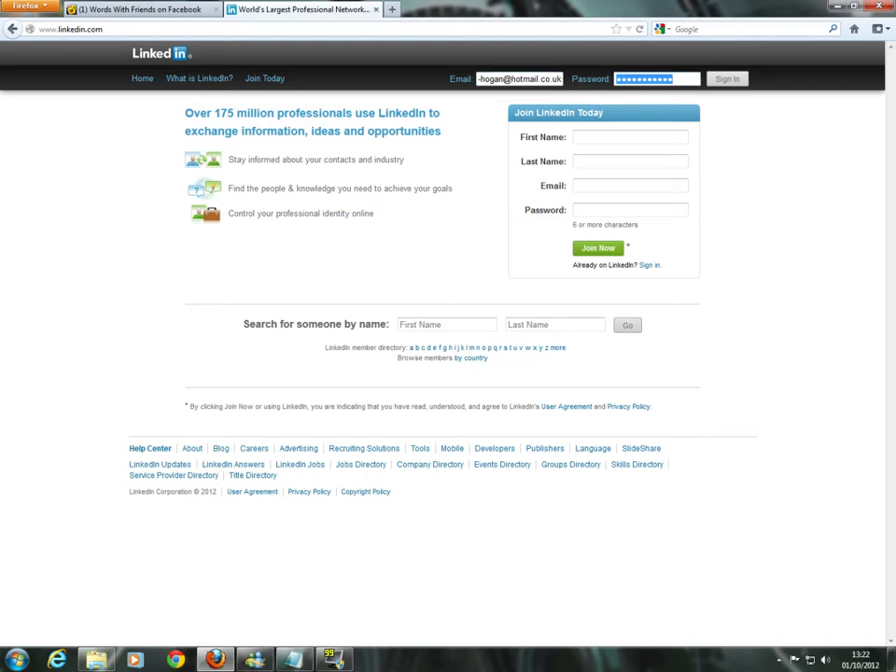
left_click(726, 78)
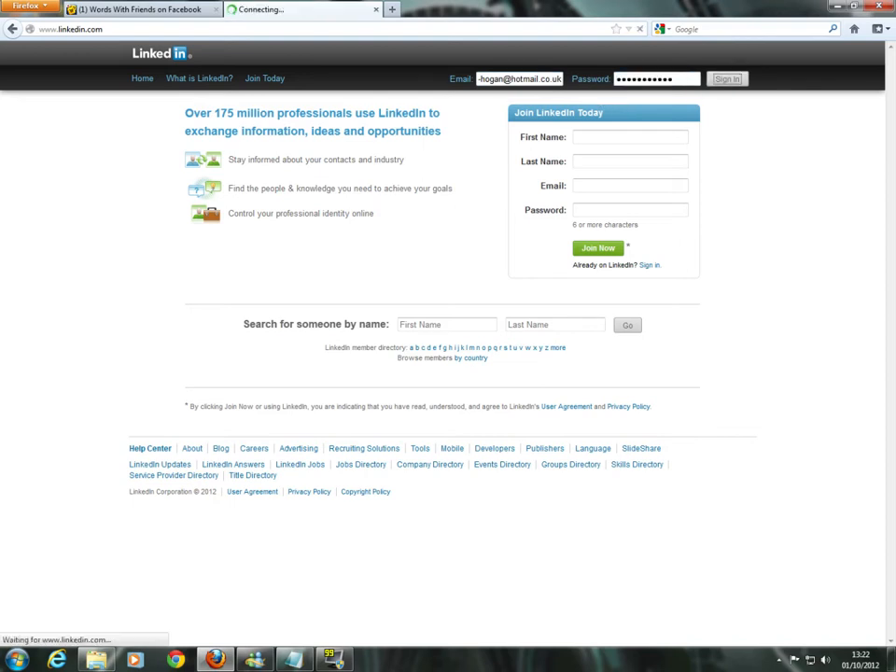
left_click(726, 79)
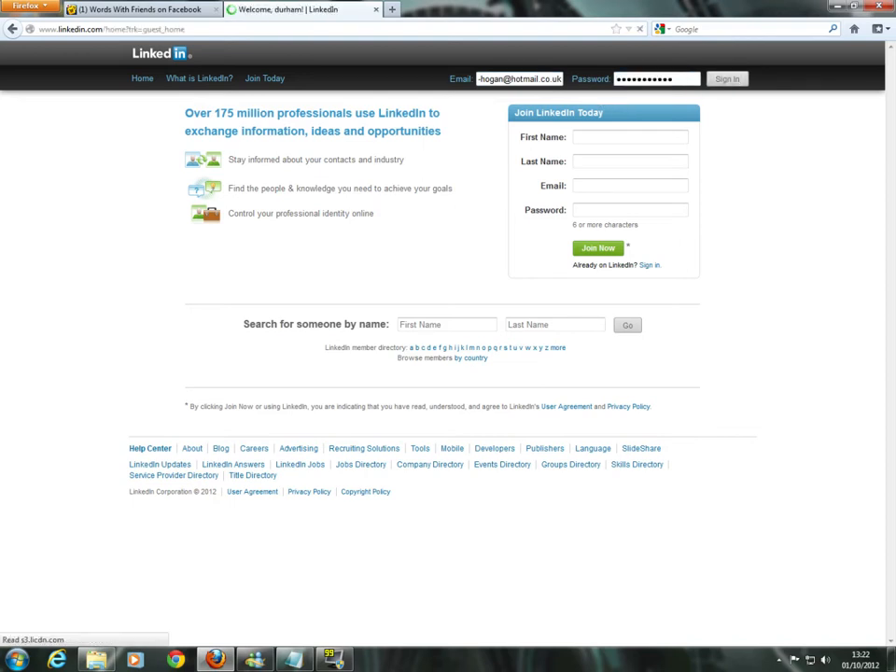
left_click(726, 78)
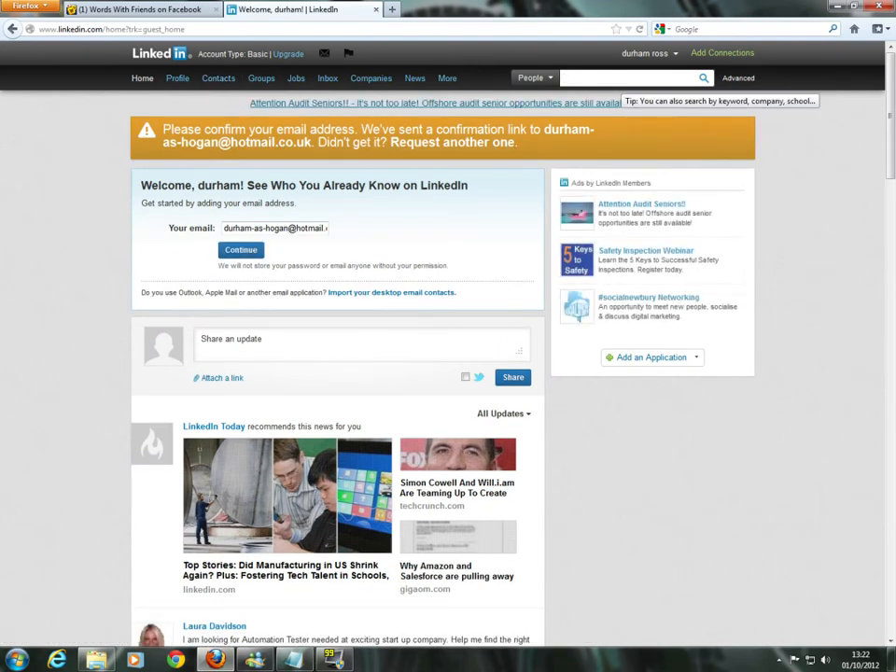
Step: Run a people search for 'writer' and limit the results to United Kingdom members
type("writer")
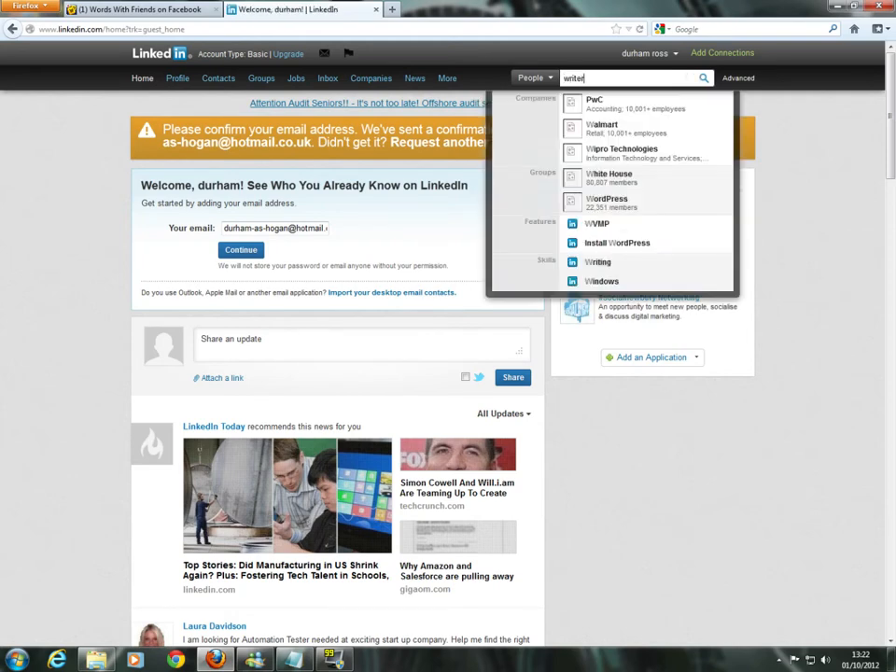
left_click(703, 77)
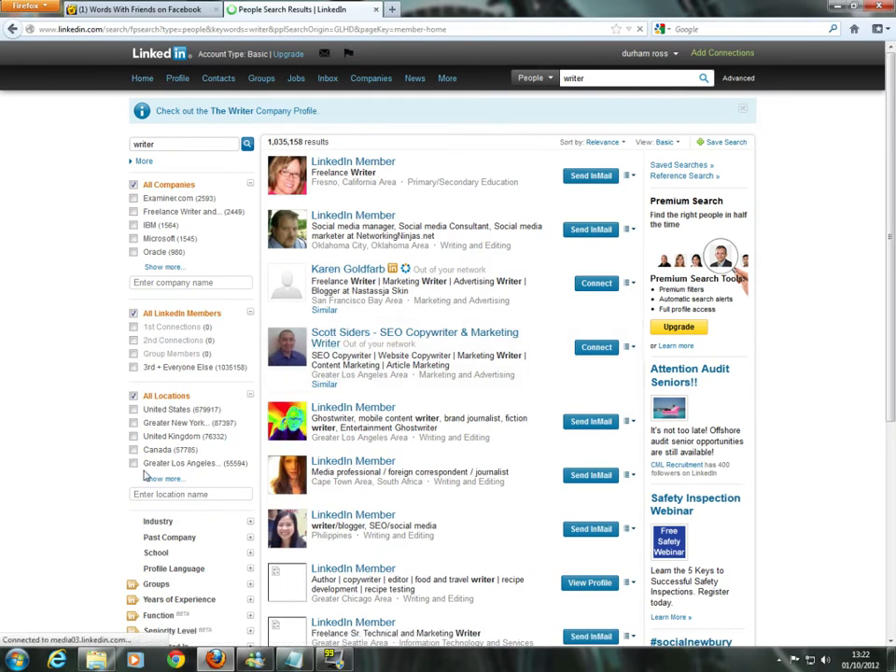
left_click(133, 435)
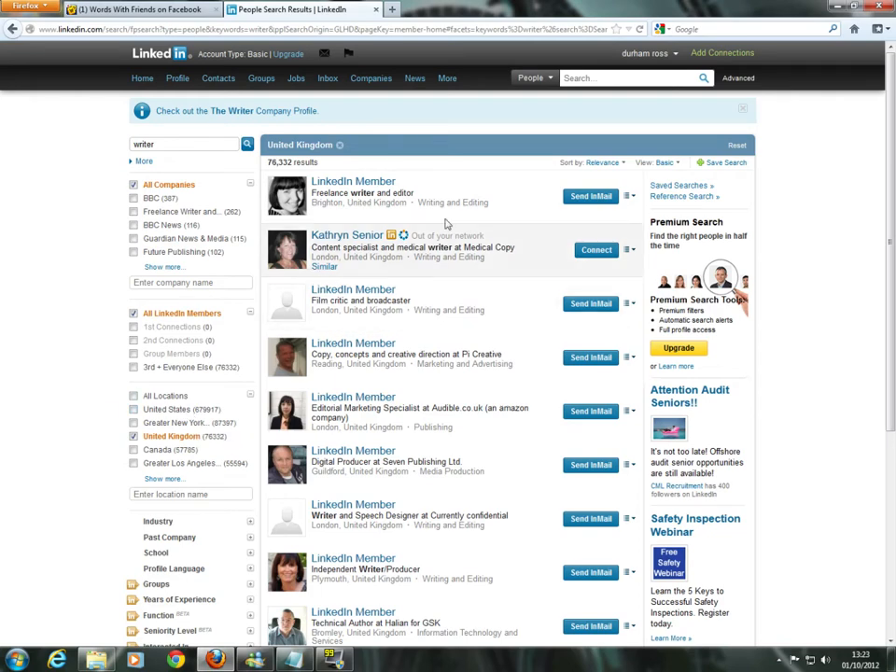
Step: Browse down through the UK writer search results
scroll("down", 3)
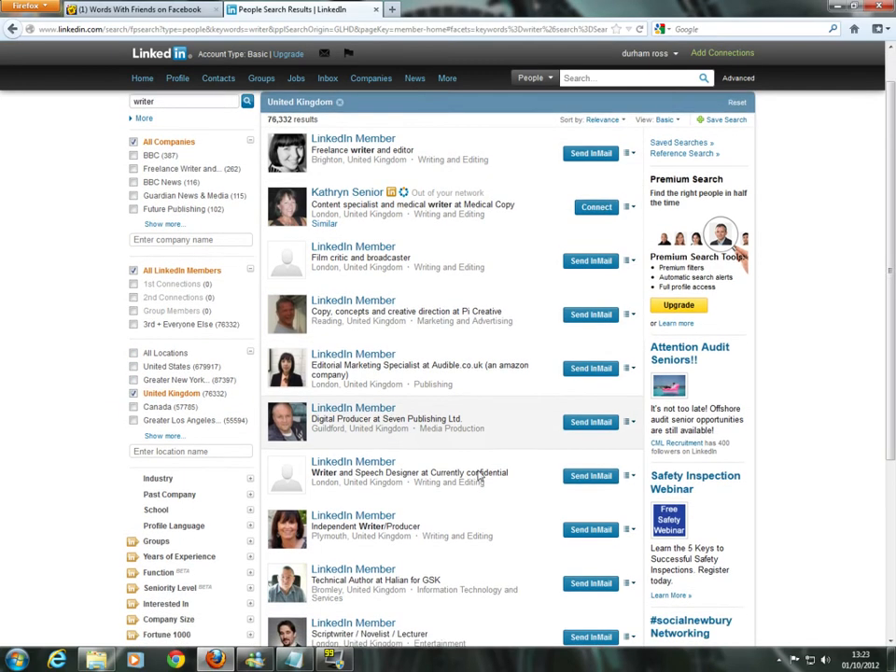
scroll("down", 3)
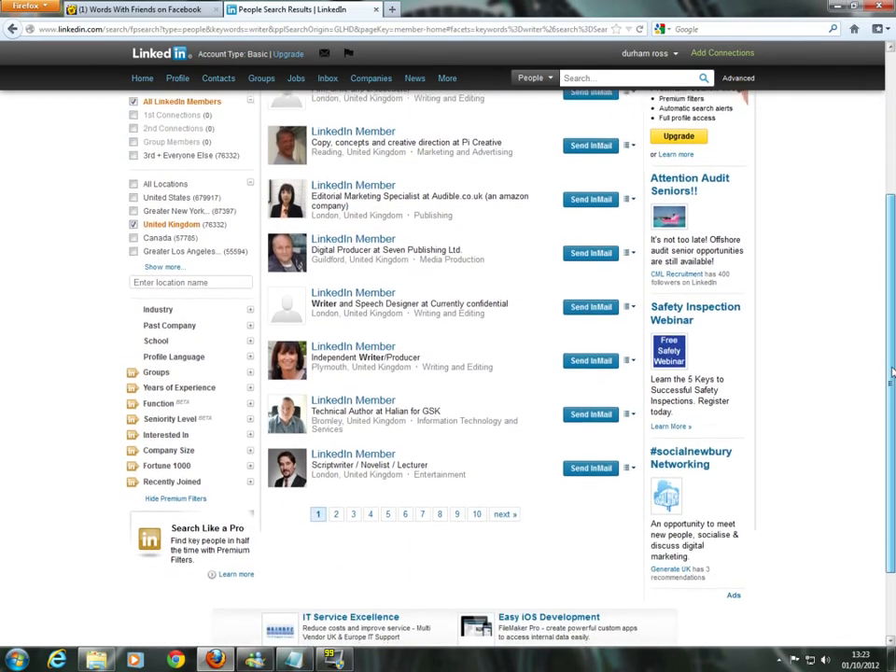
scroll("down", 3)
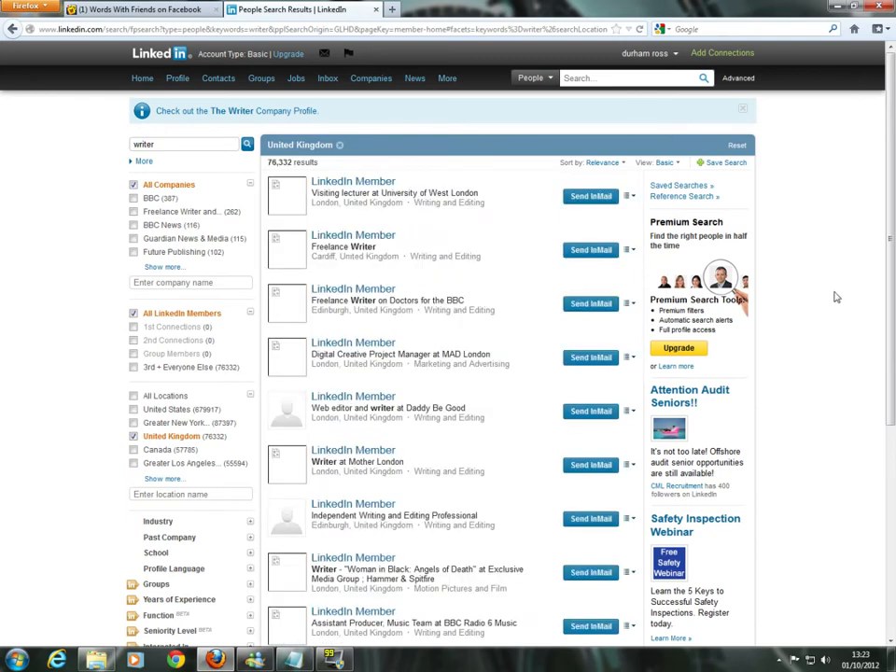
scroll("down", 3)
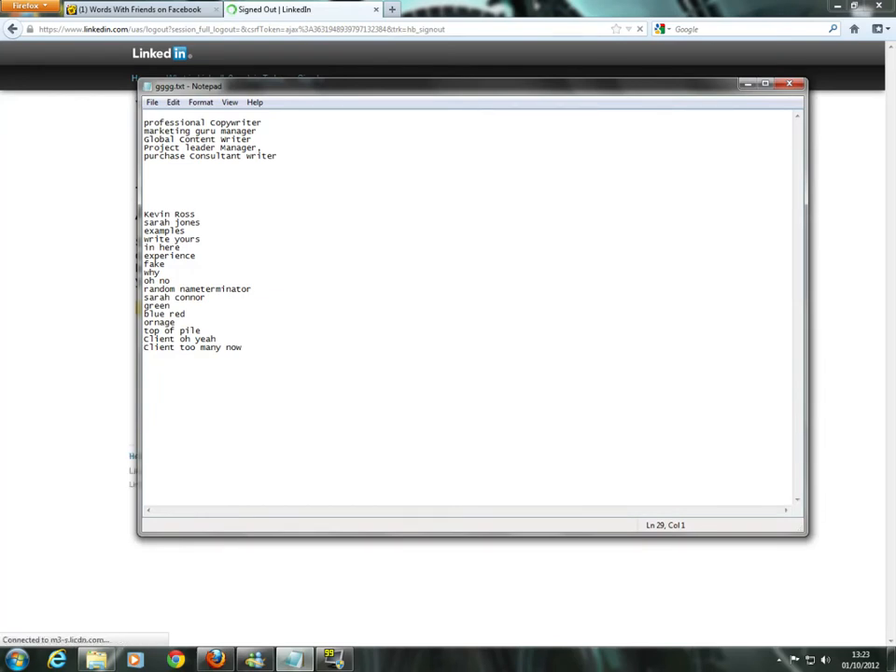
left_click_drag(144, 122, 276, 156)
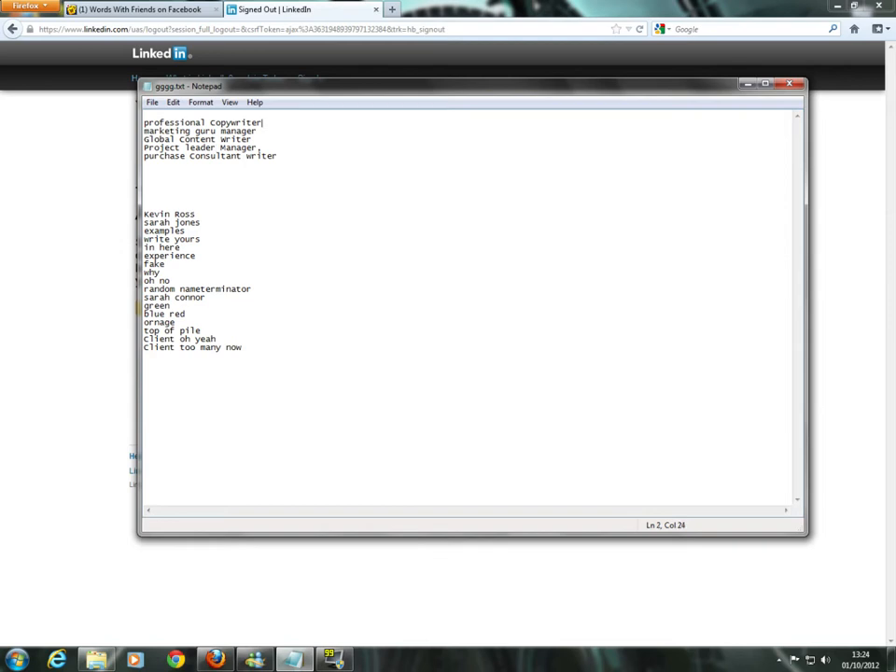
Step: Join the job titles onto one comma-separated headline line, removing the extra word Manager
type(", marketing guru manager")
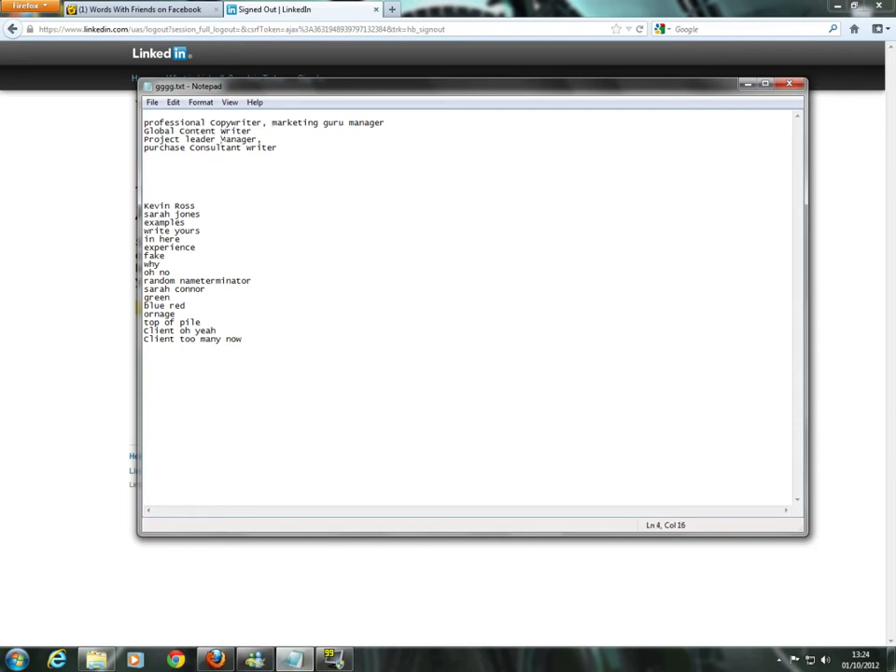
double_click(238, 139)
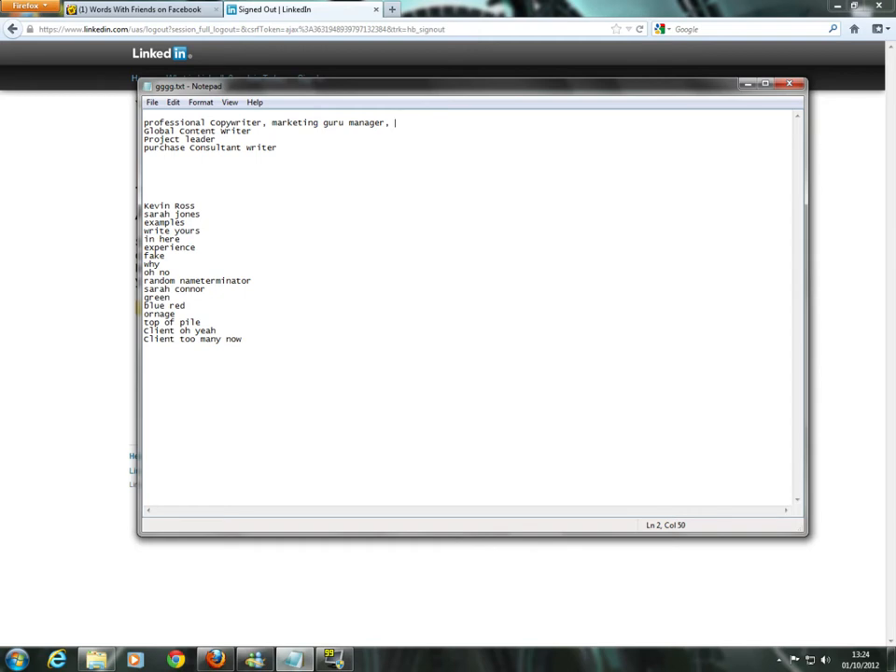
key("Delete")
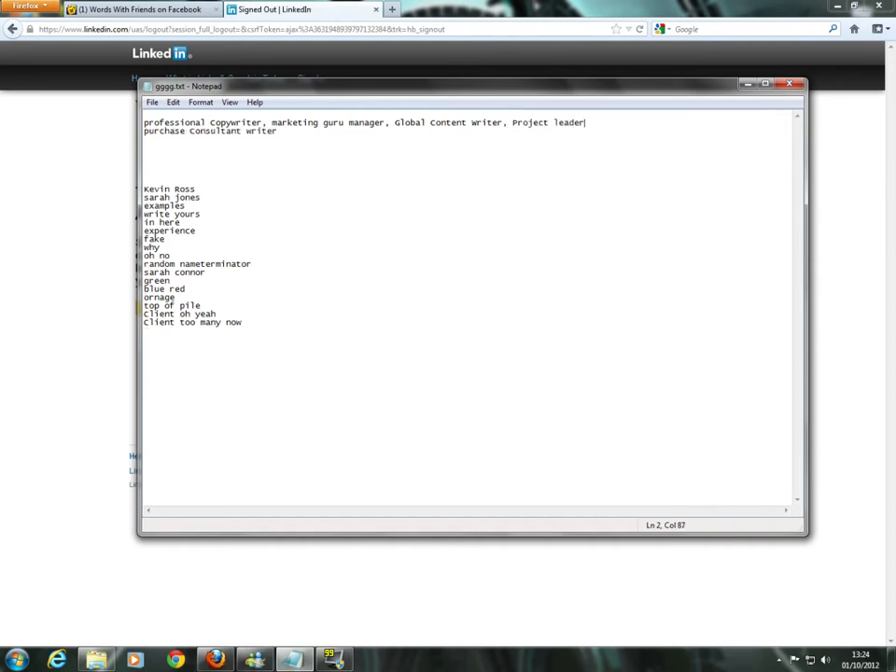
type(", purchase Consultant")
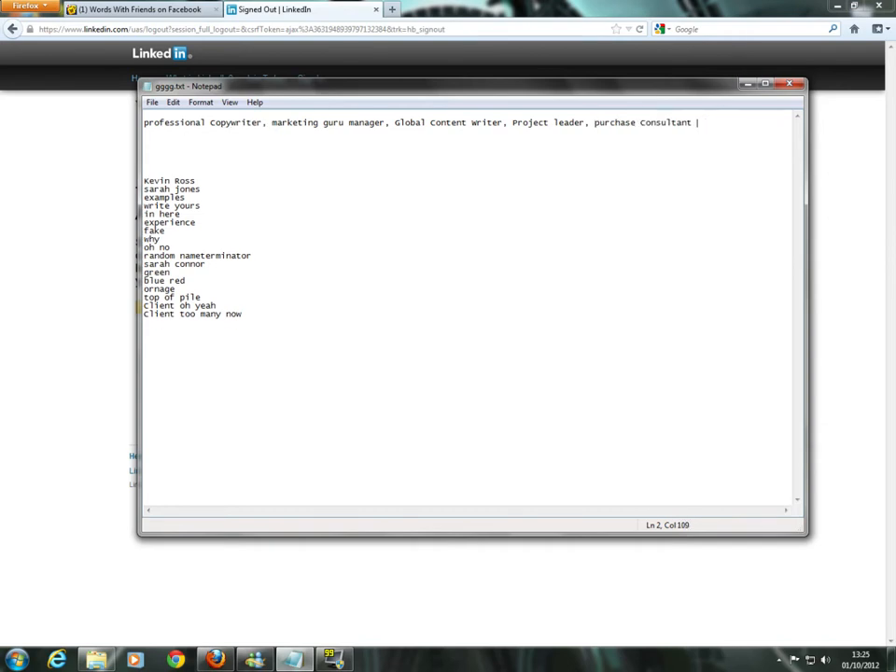
key("BackSpace")
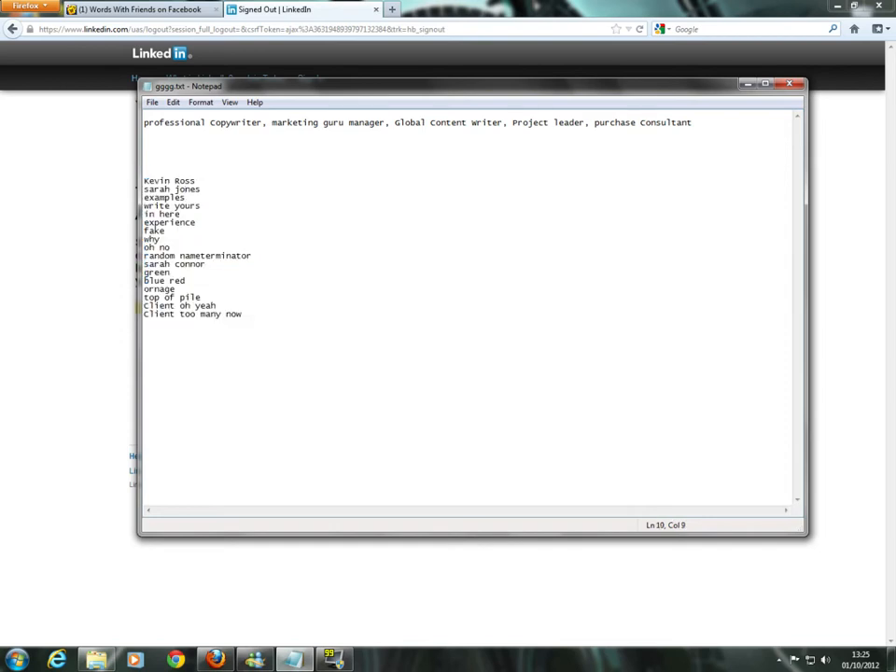
double_click(182, 179)
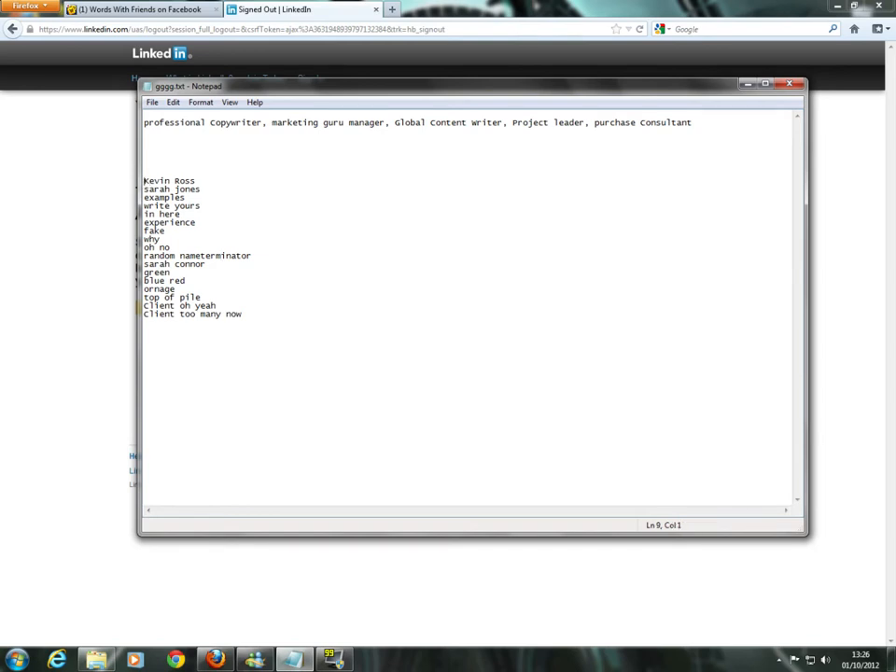
Step: Prefix the client lines with the account name, a divider and the word Client to form position titles
type("durham")
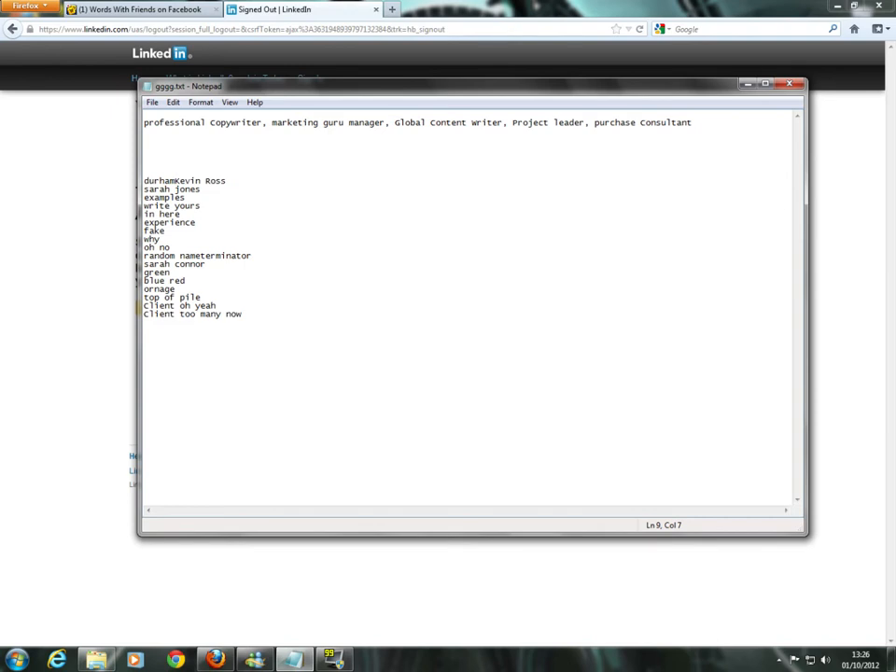
type("azhoi")
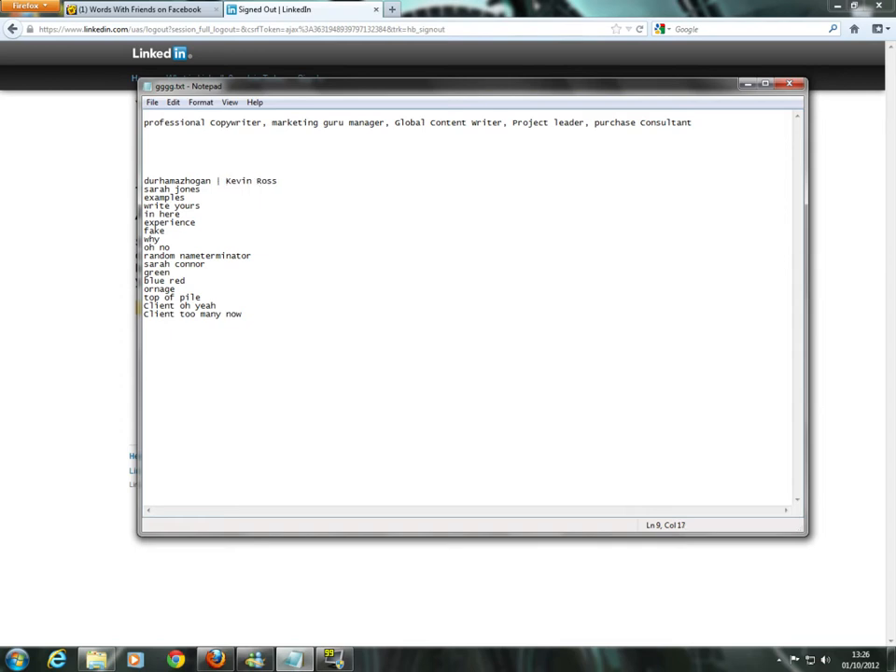
type("Cient")
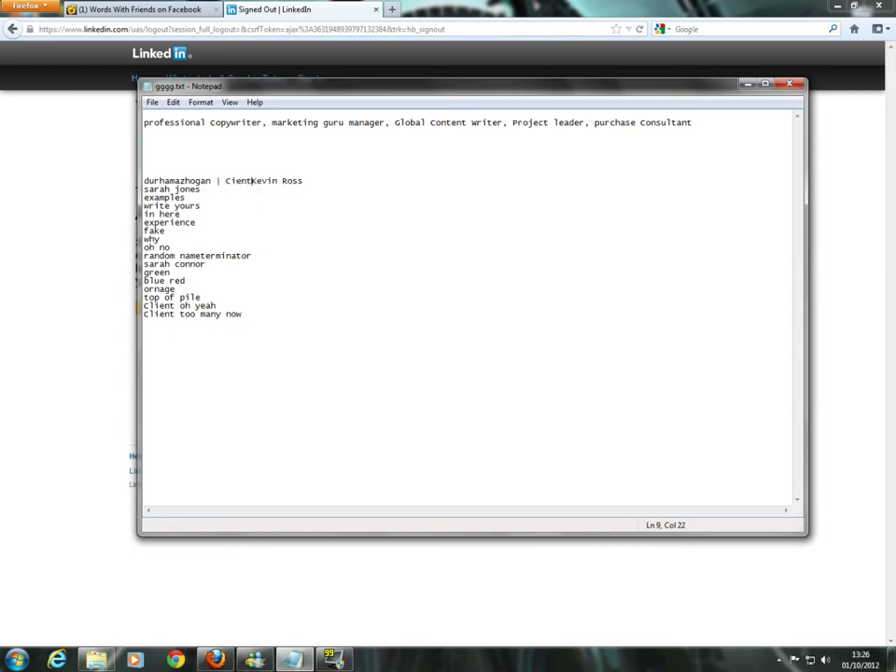
type("\" \"")
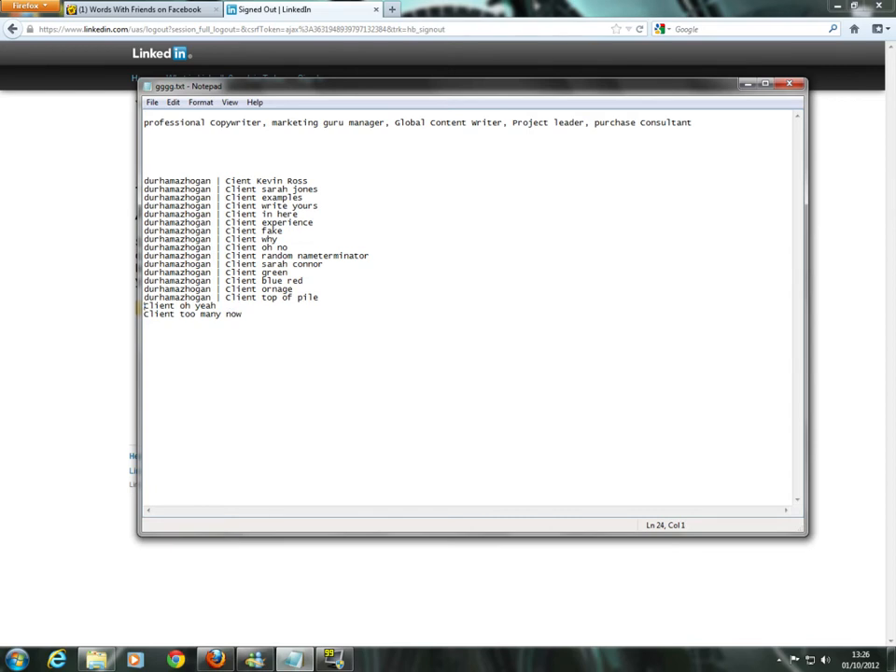
double_click(159, 306)
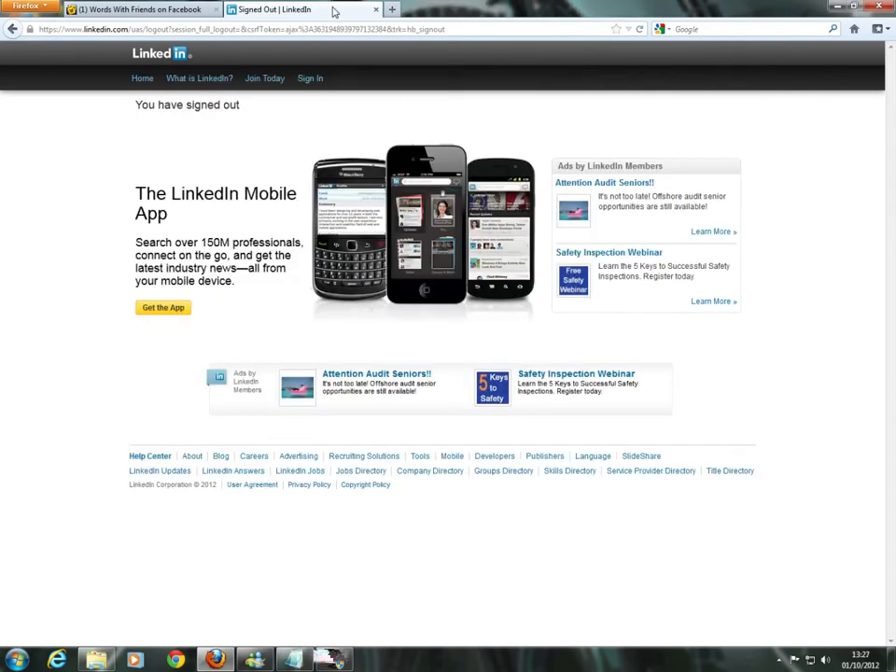
Step: Sign in to the profile's own LinkedIn account and reach its home page
left_click(310, 78)
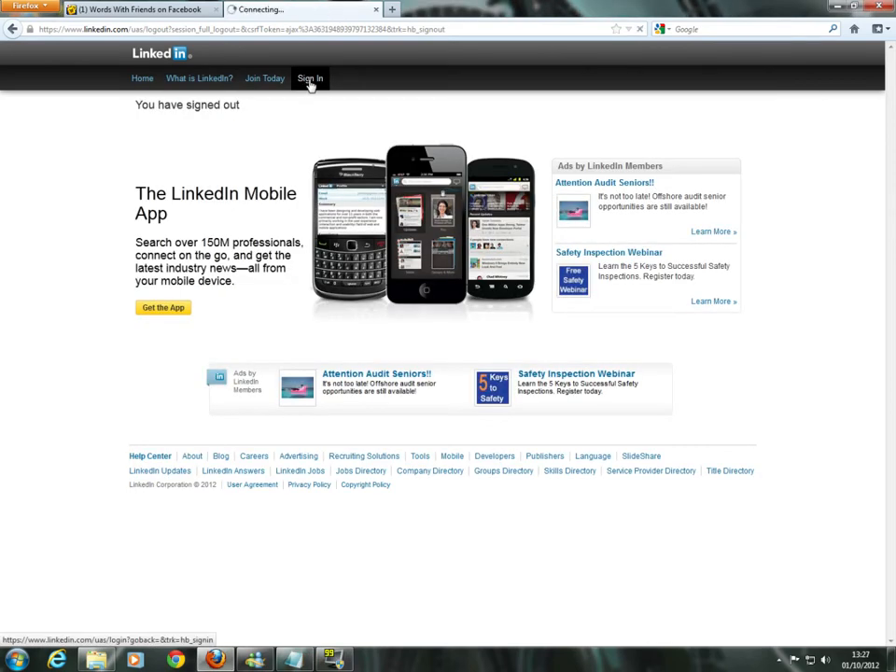
left_click(309, 78)
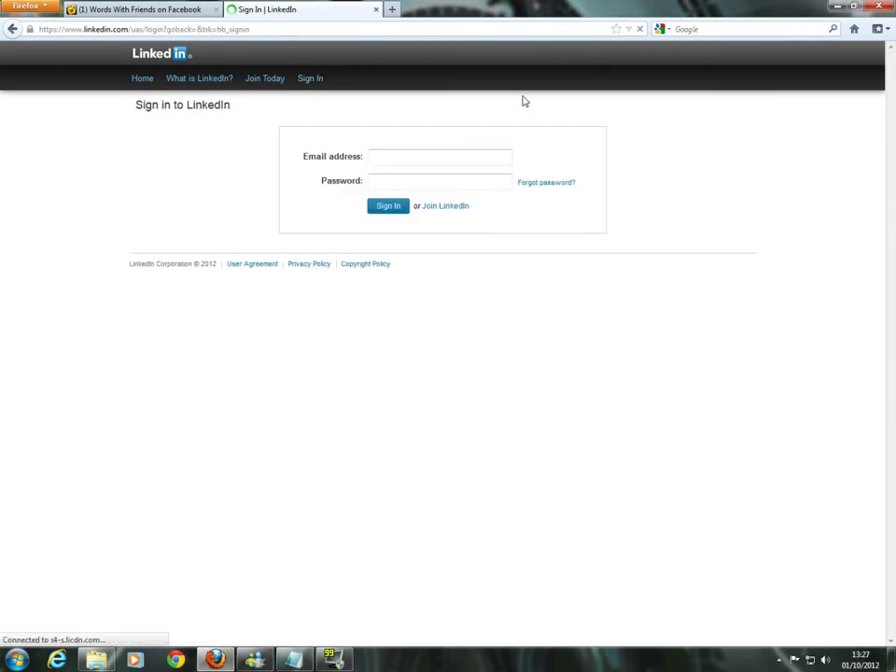
type("kat")
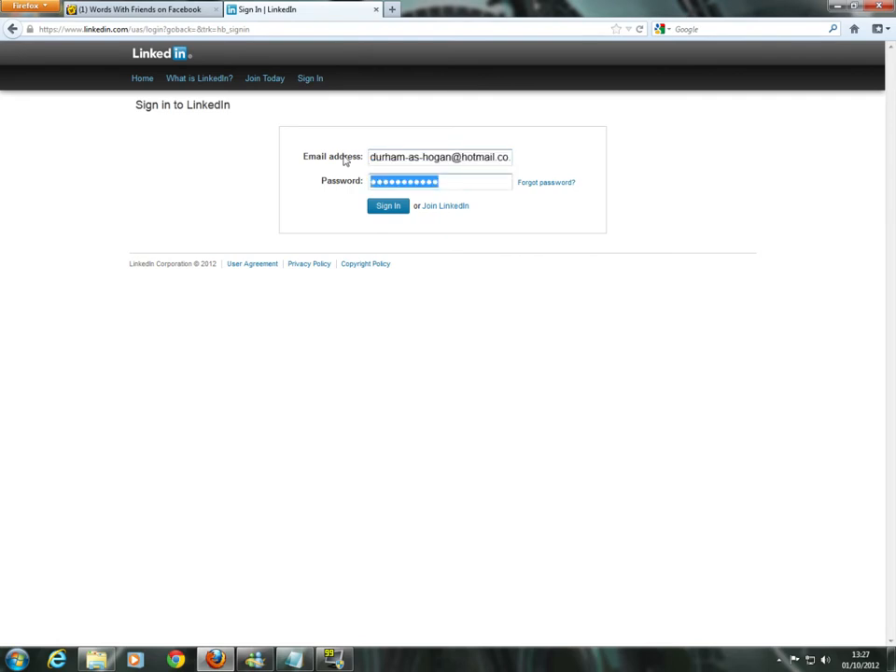
left_click(387, 206)
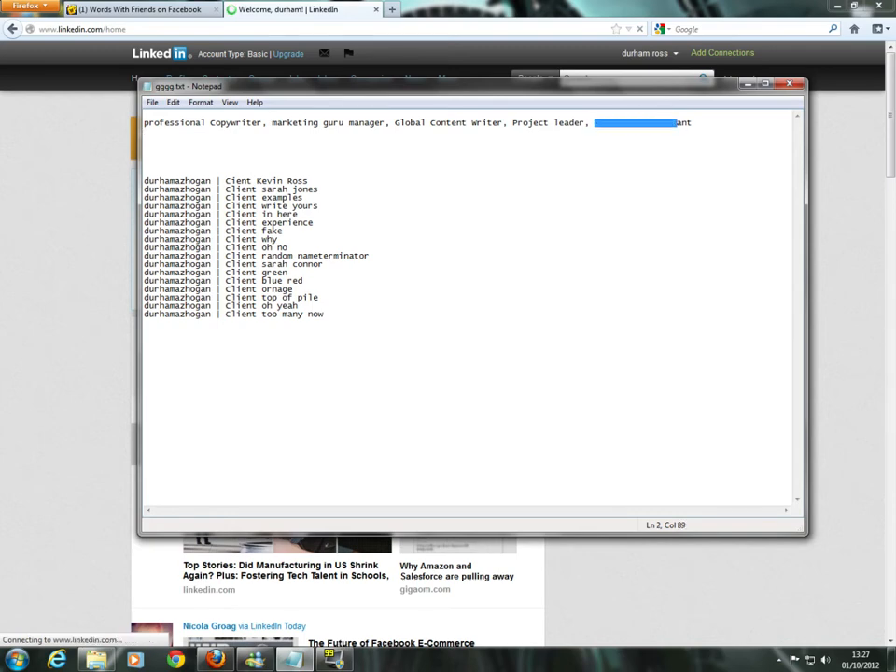
Step: Run a people search for 'purchase Consultant' and limit it to United Kingdom members
left_click(789, 83)
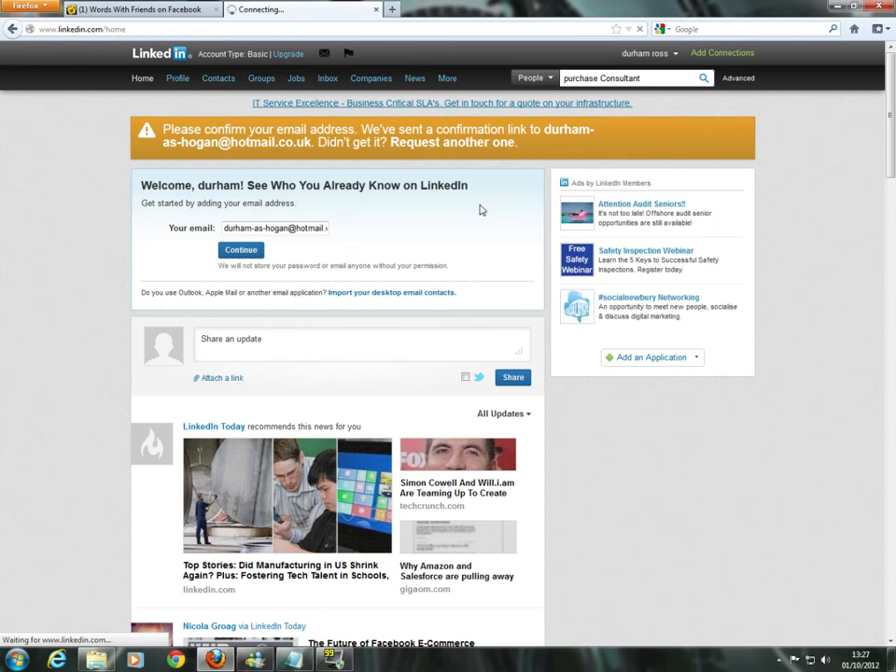
left_click(702, 78)
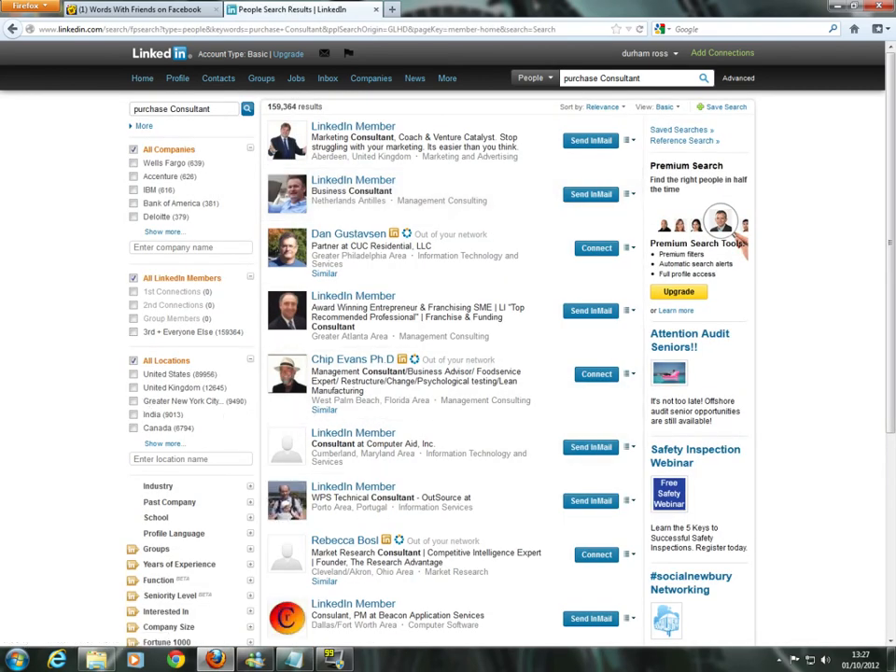
left_click(133, 387)
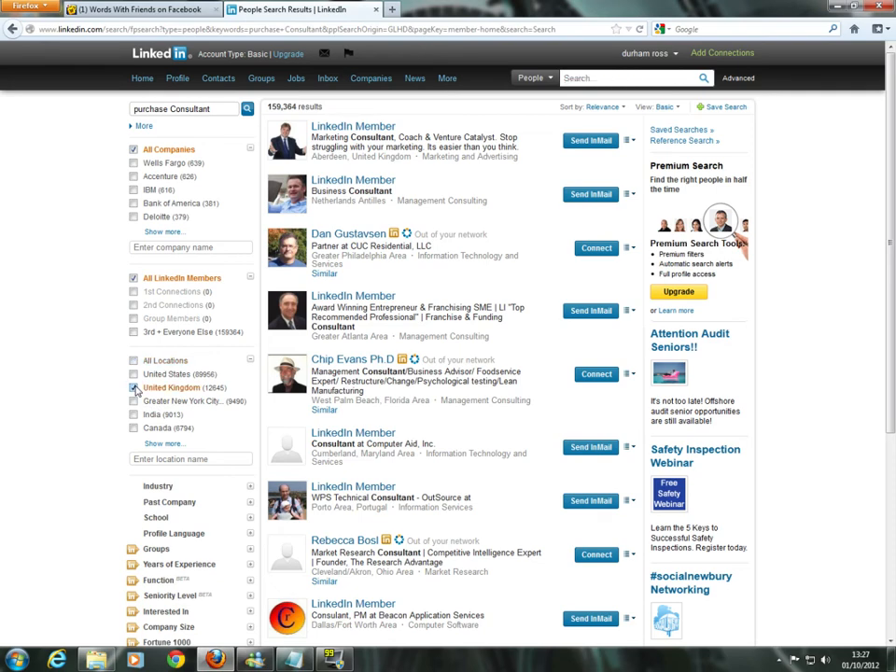
left_click(134, 387)
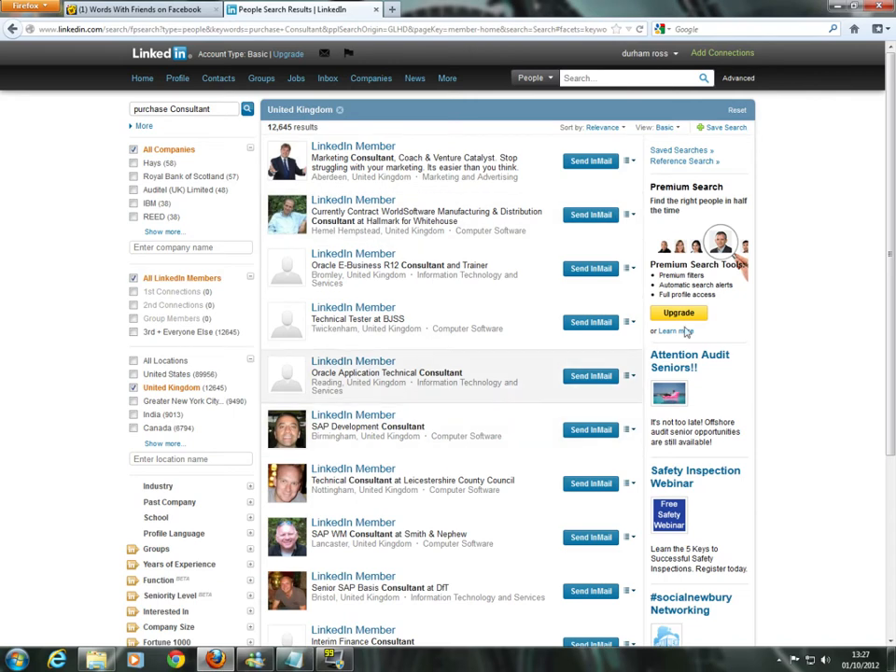
scroll("down", 3)
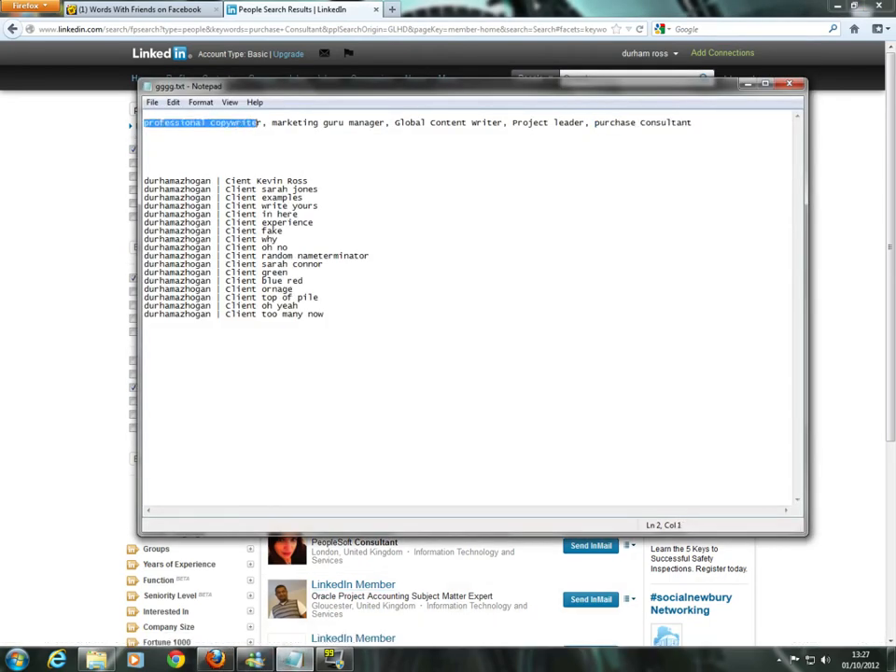
Step: Run a people search for 'professional Copywriter' and look through the results
left_click(766, 84)
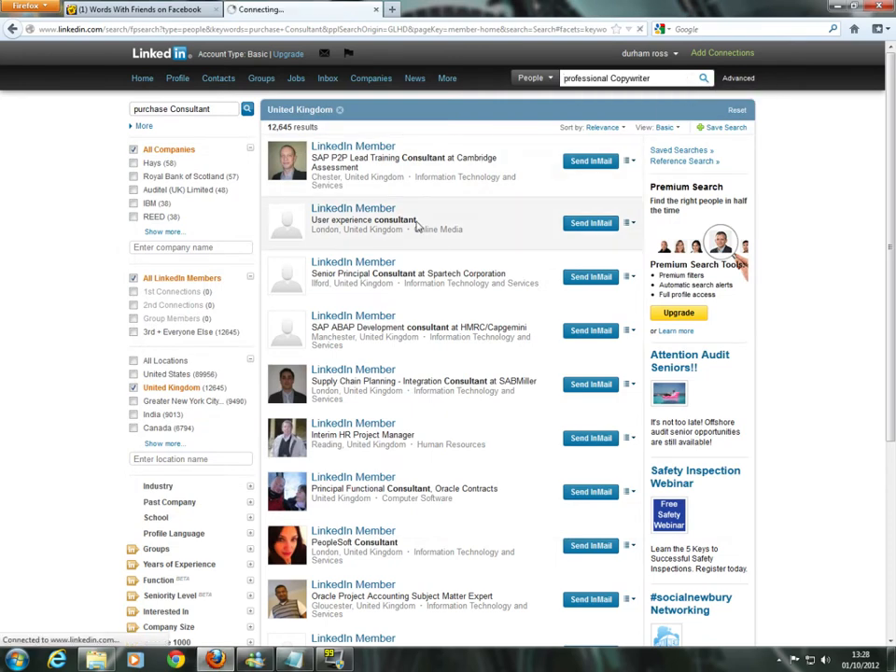
left_click(703, 78)
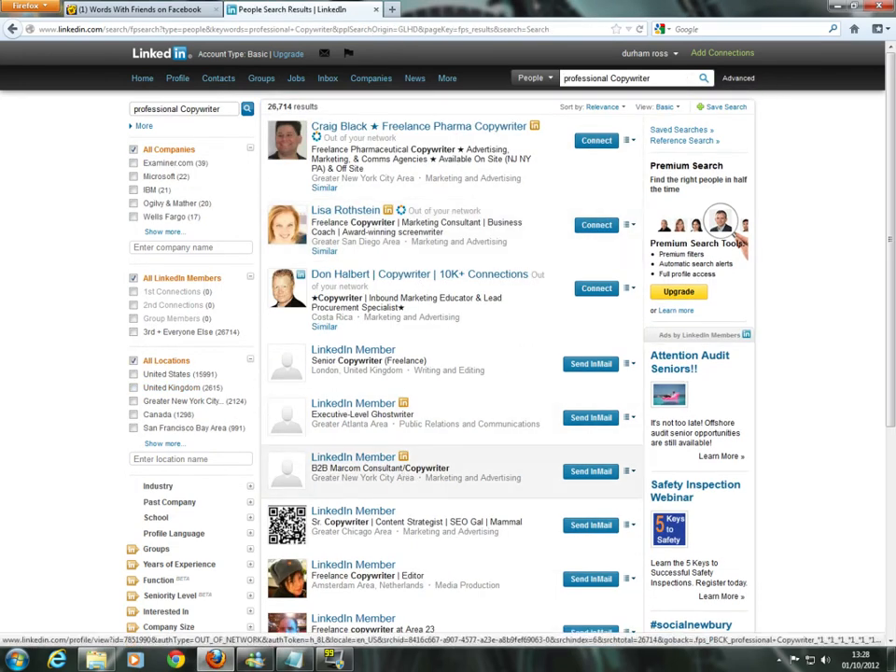
scroll("down", 3)
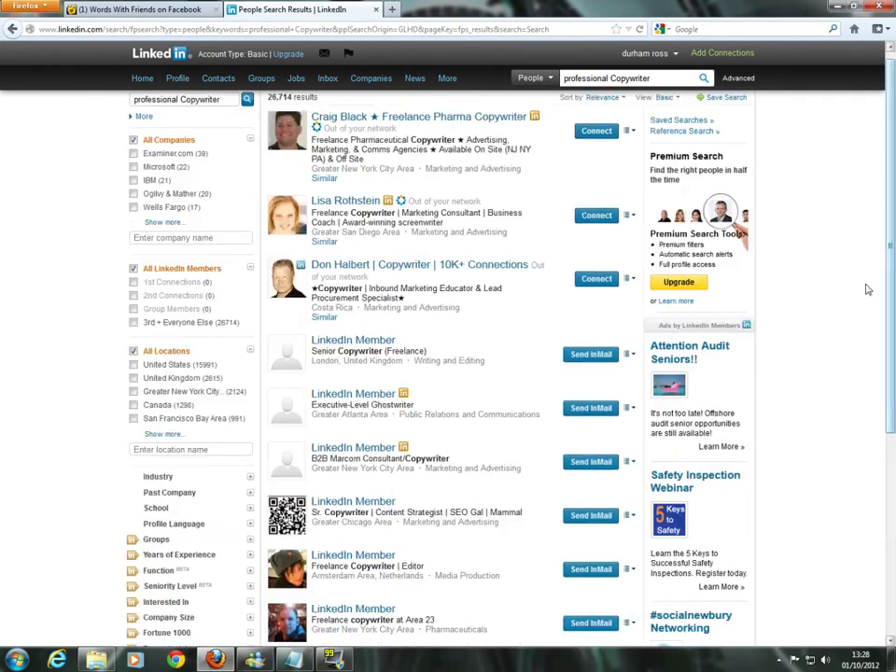
Step: Search people for 'Global Content Writer' and limit the results to United Kingdom members
left_click(295, 659)
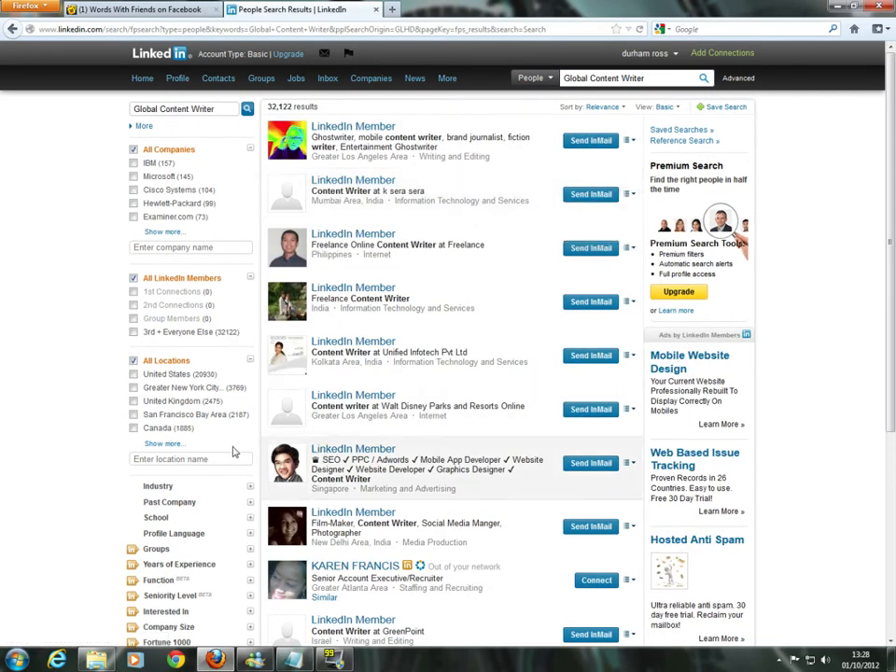
left_click(133, 400)
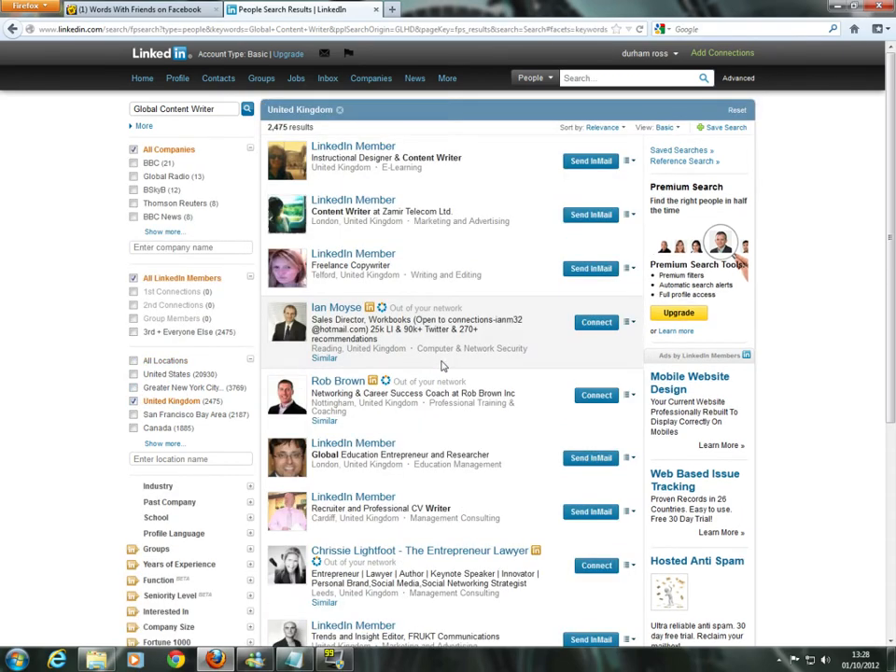
scroll("down", 3)
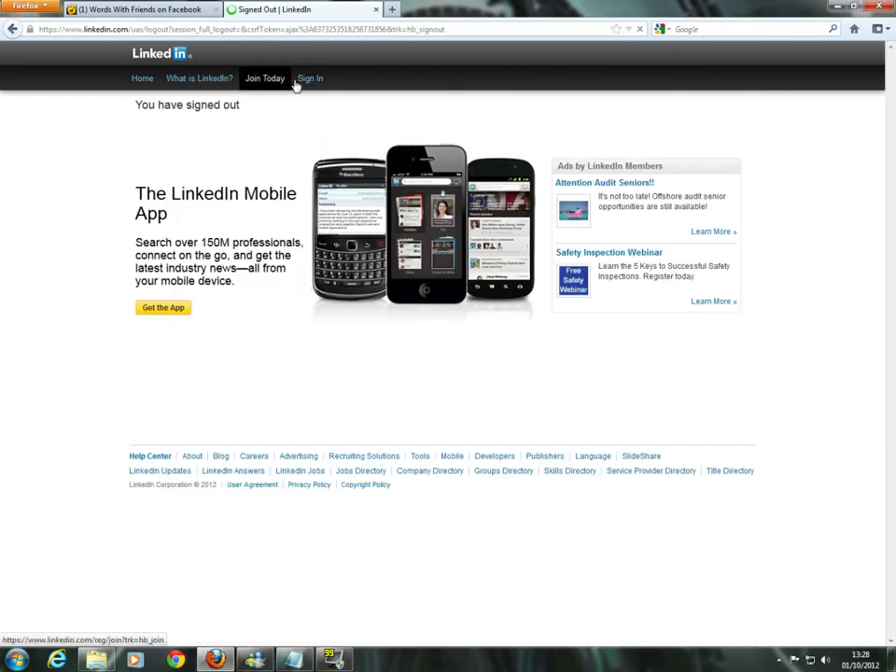
left_click(310, 78)
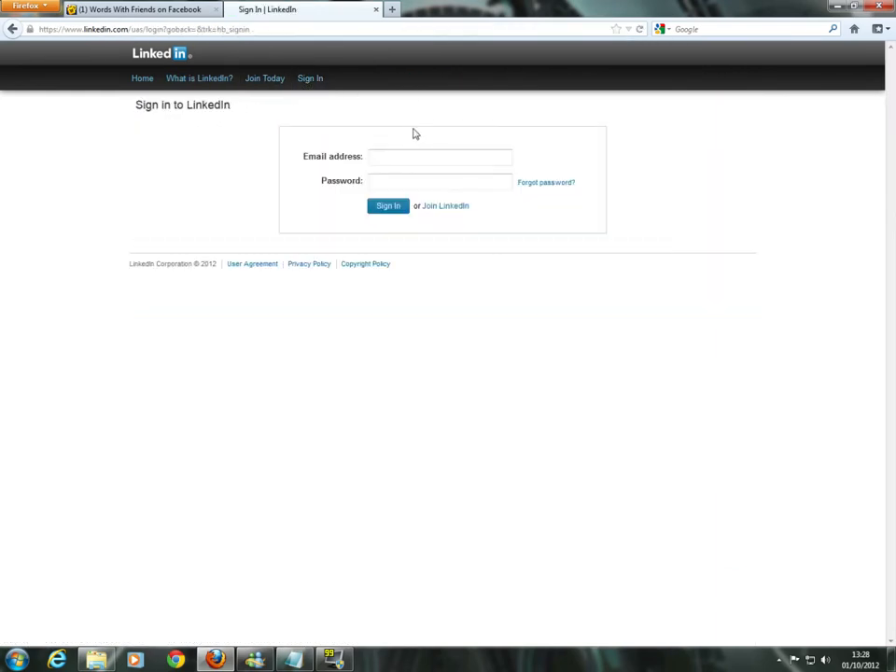
type("fe")
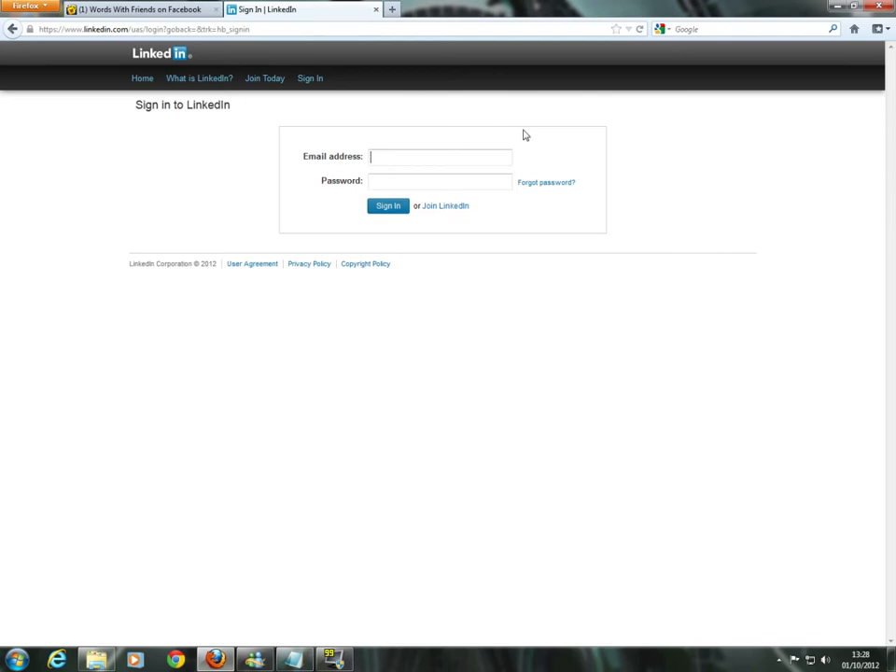
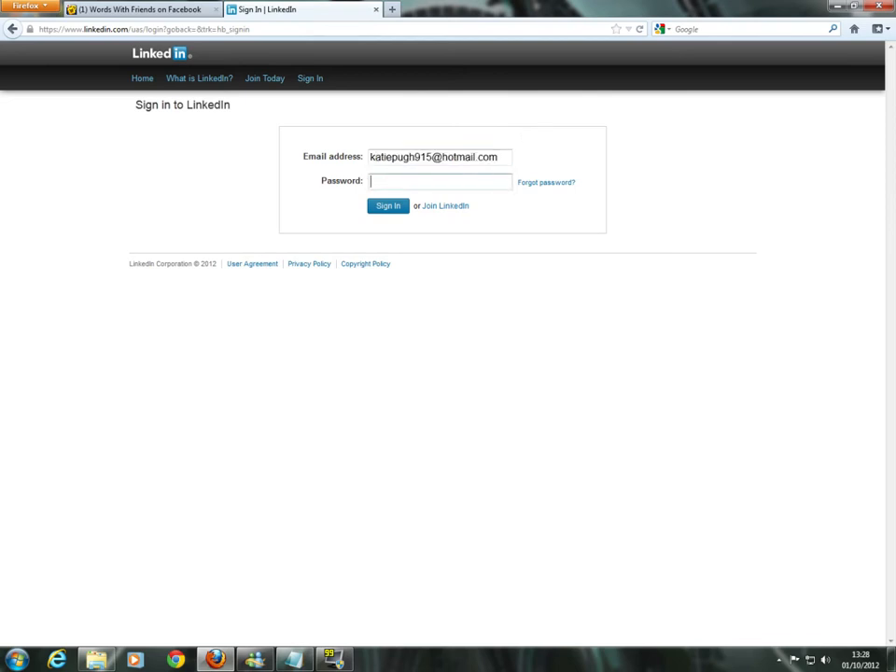
type("password")
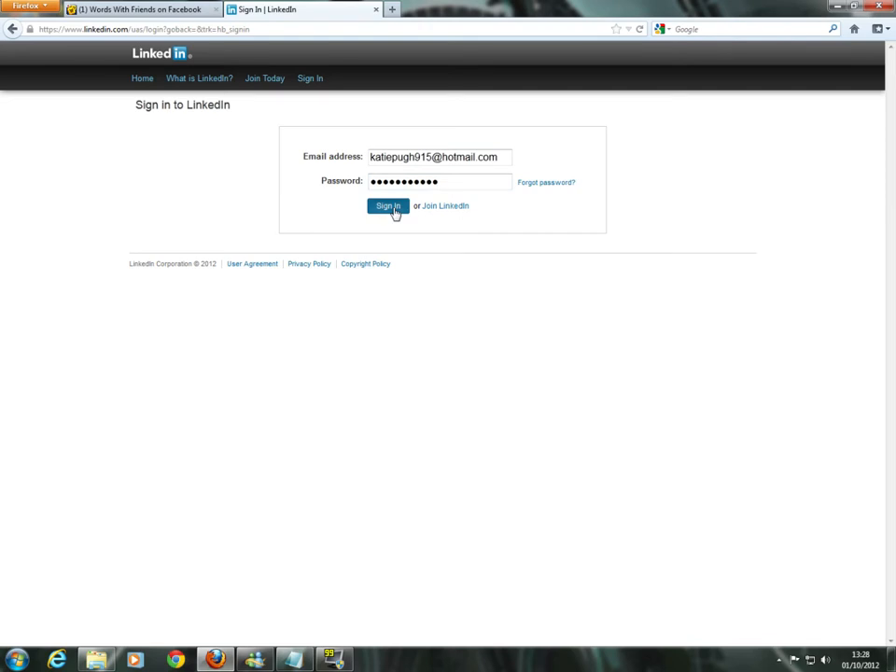
left_click(387, 206)
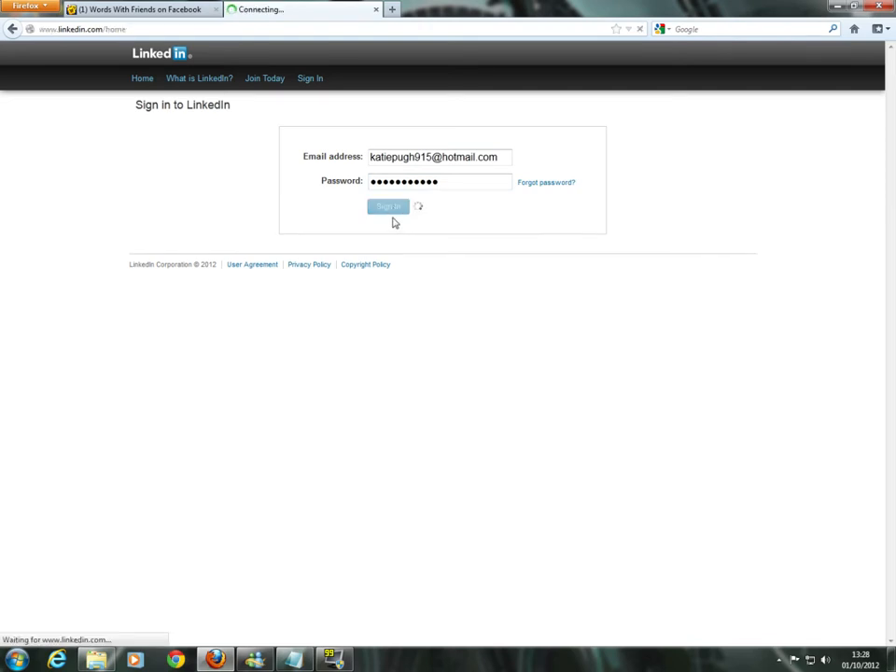
left_click(388, 206)
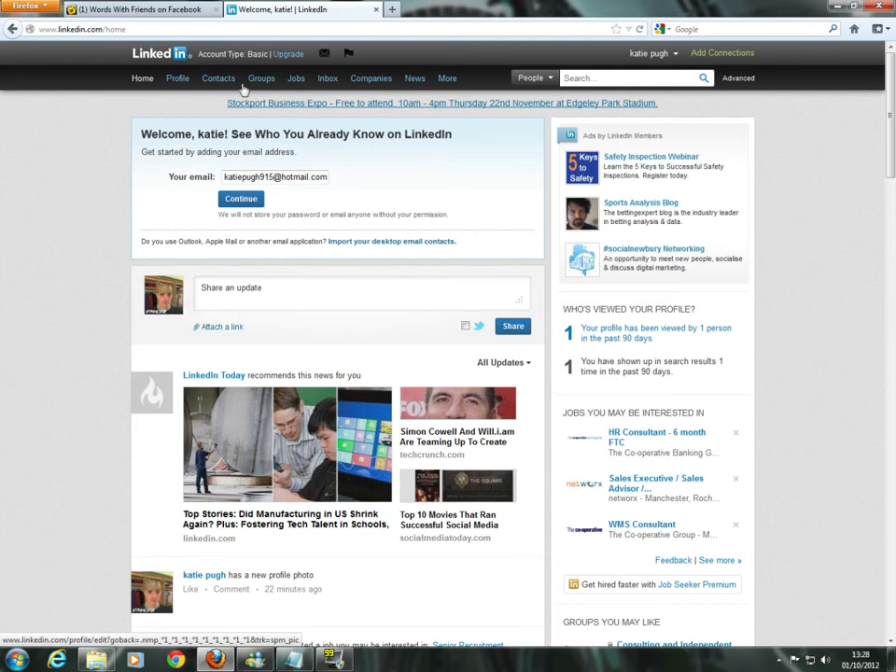
Step: Enter the five-title professional headline ending 'Project leader, purchase Consultant' and save the changes
left_click(177, 79)
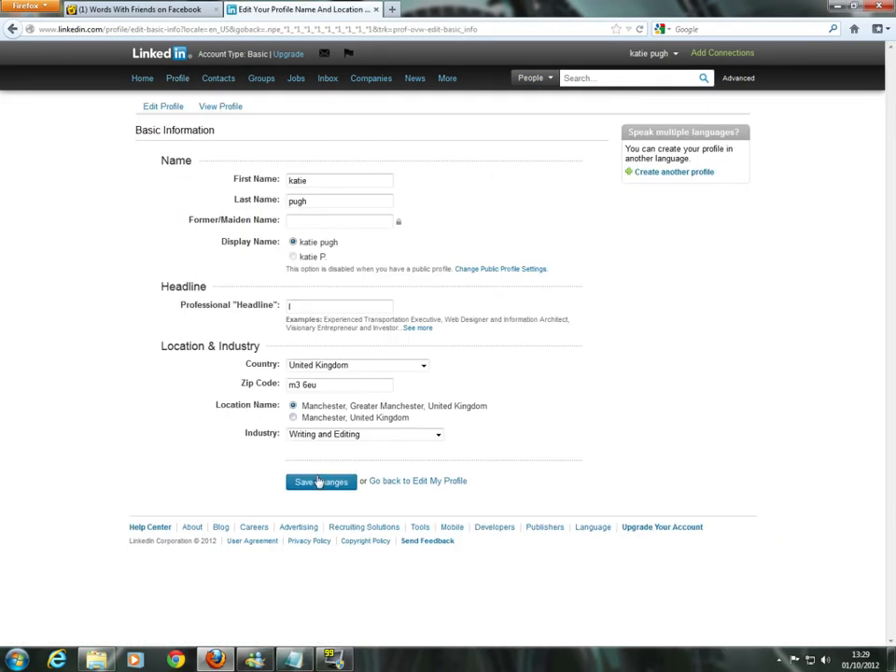
left_click(340, 306)
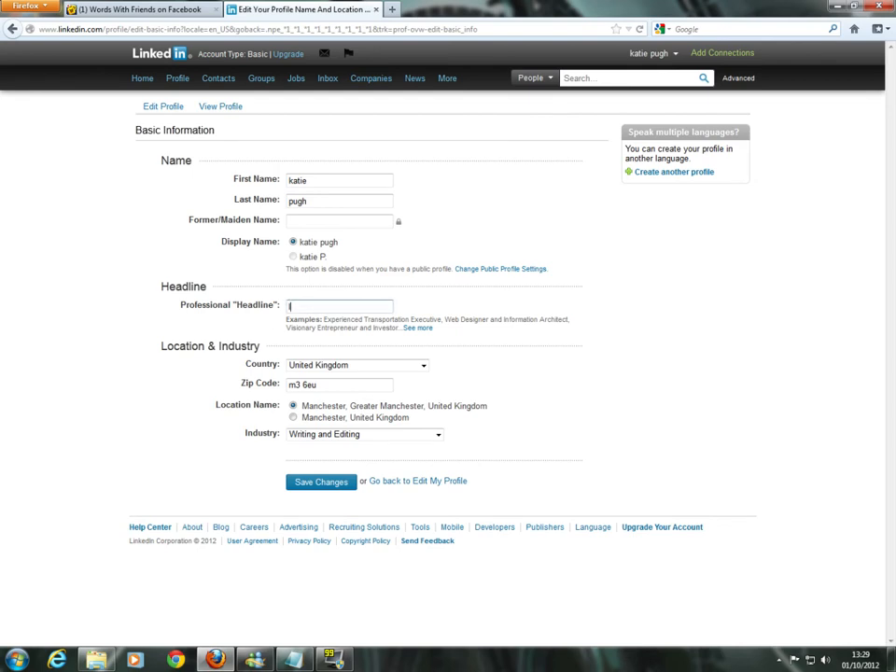
left_click(338, 306)
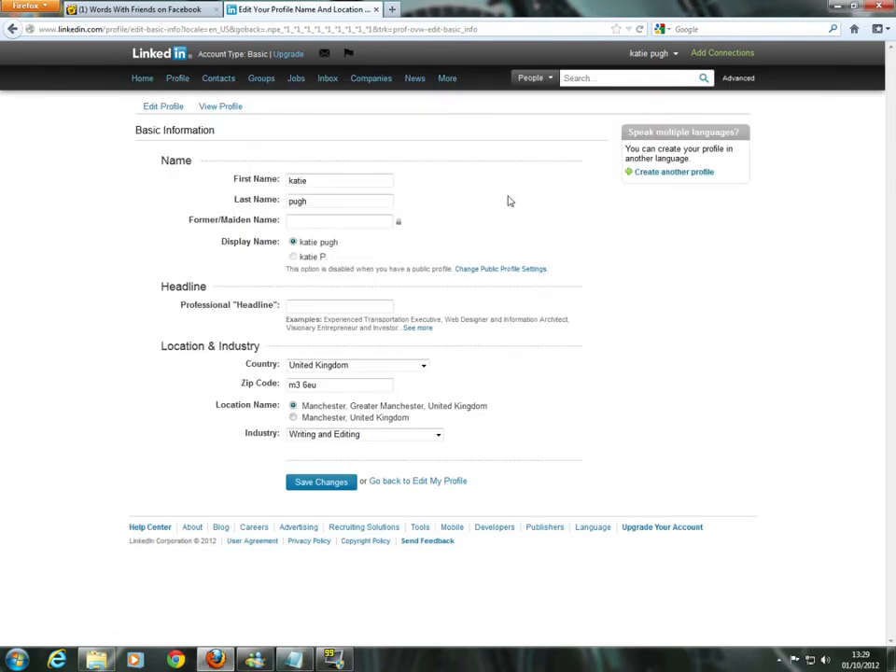
left_click(339, 306)
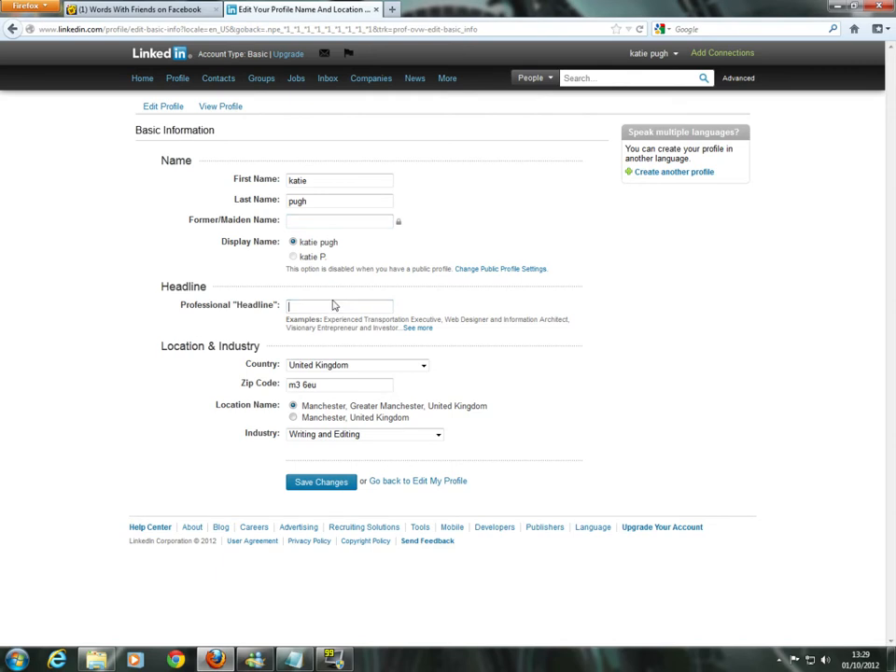
type("leader, purchase Consultant")
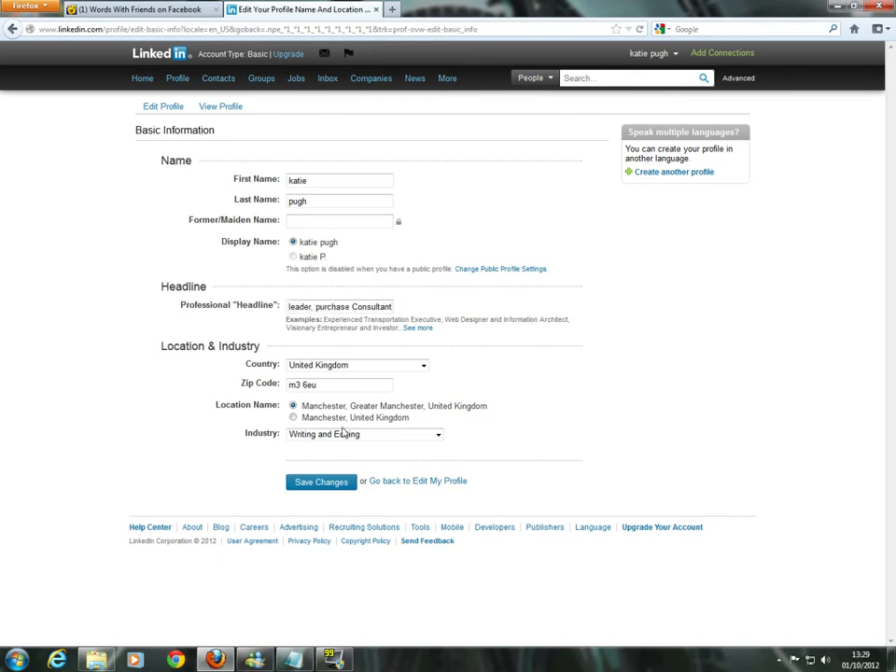
left_click(321, 482)
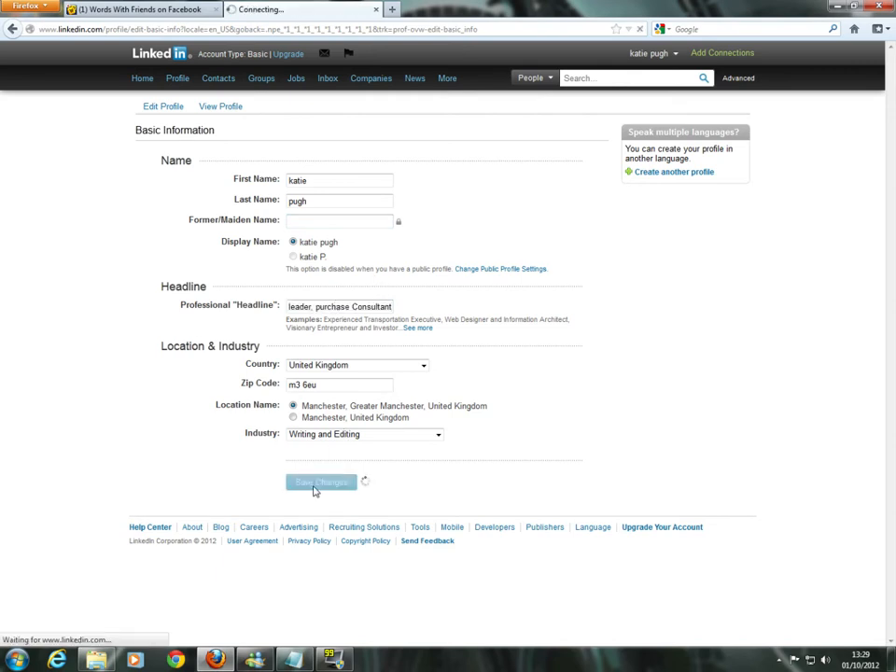
left_click(321, 482)
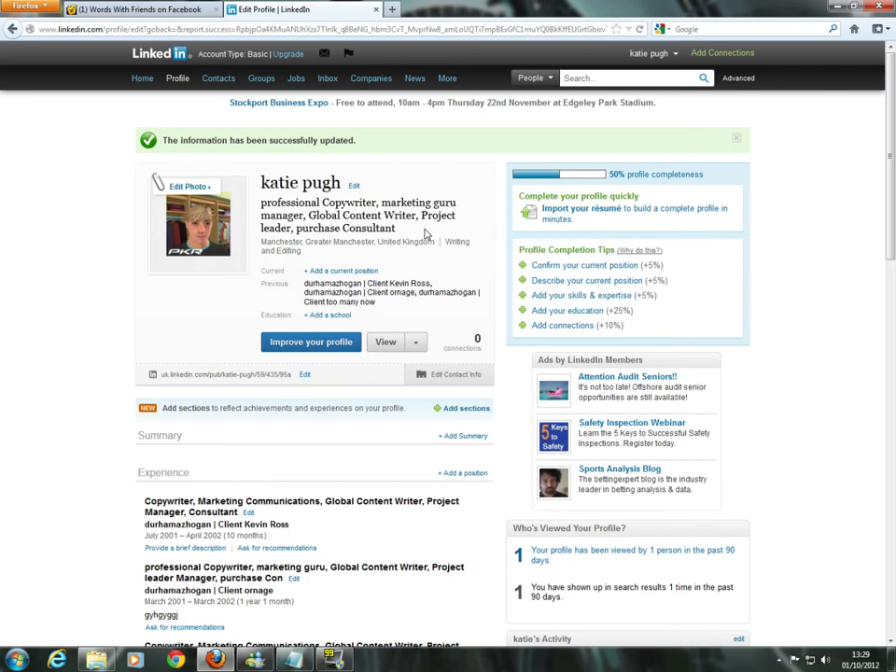
mouse_move(344, 270)
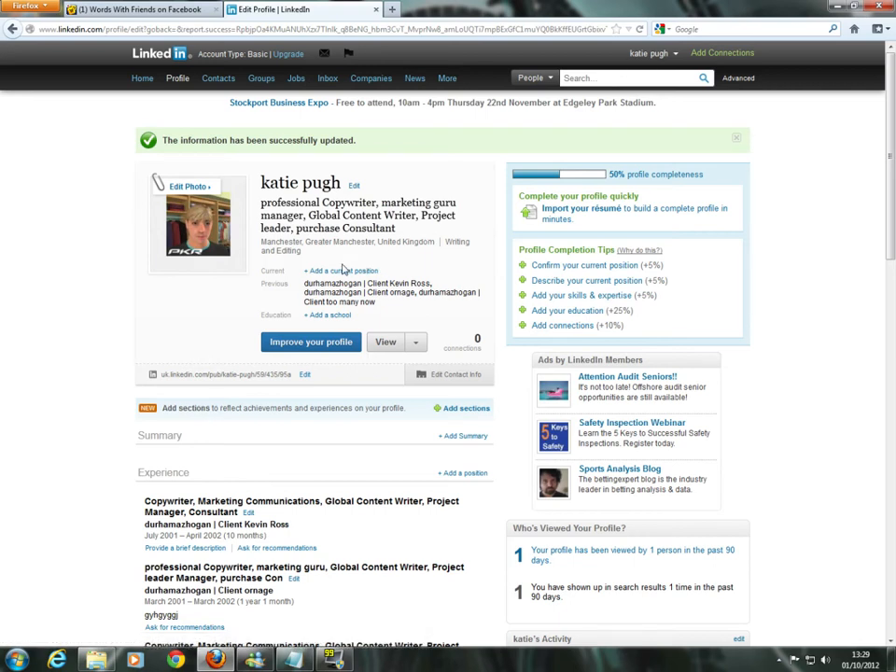
left_click(343, 271)
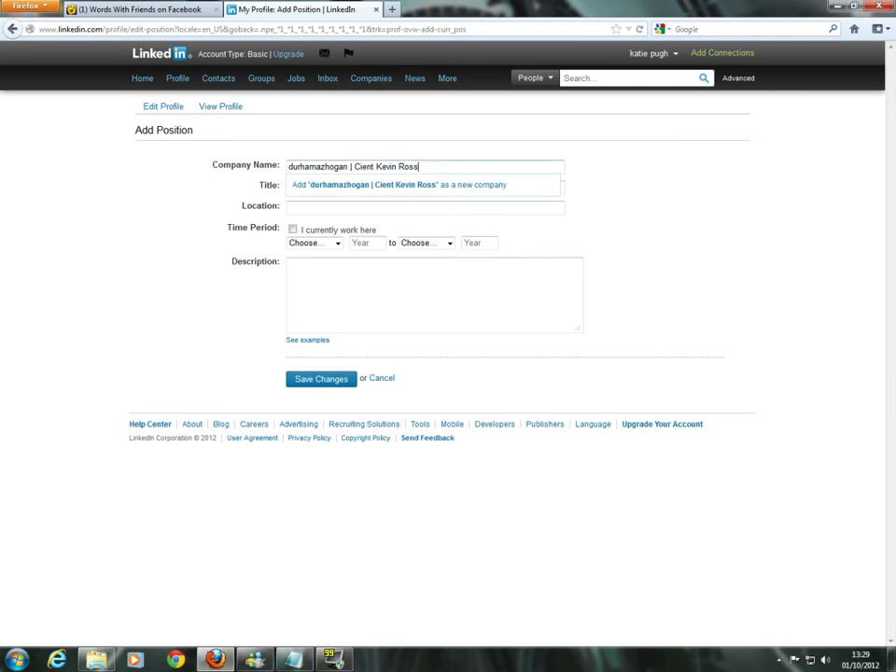
type("1")
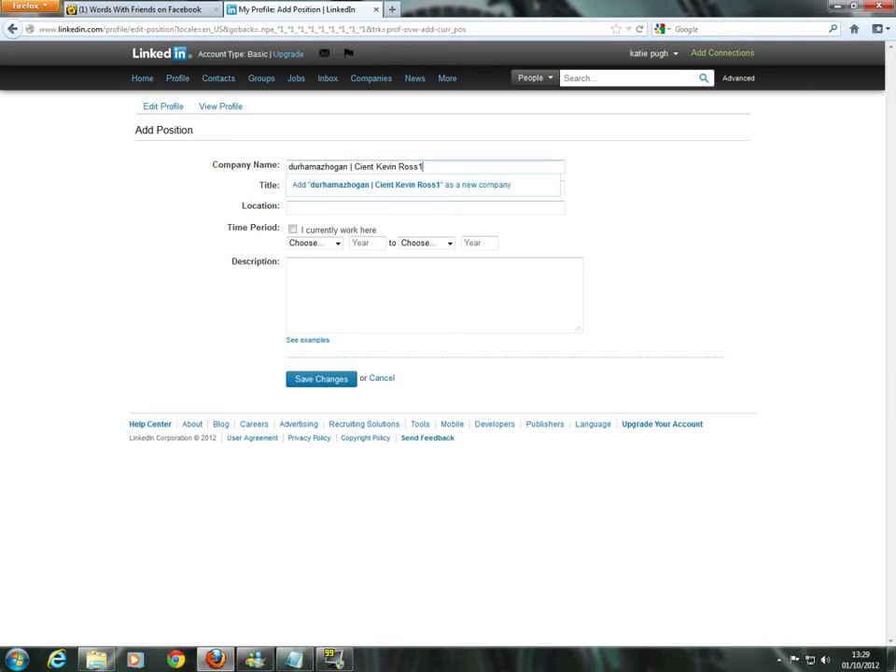
left_click(399, 184)
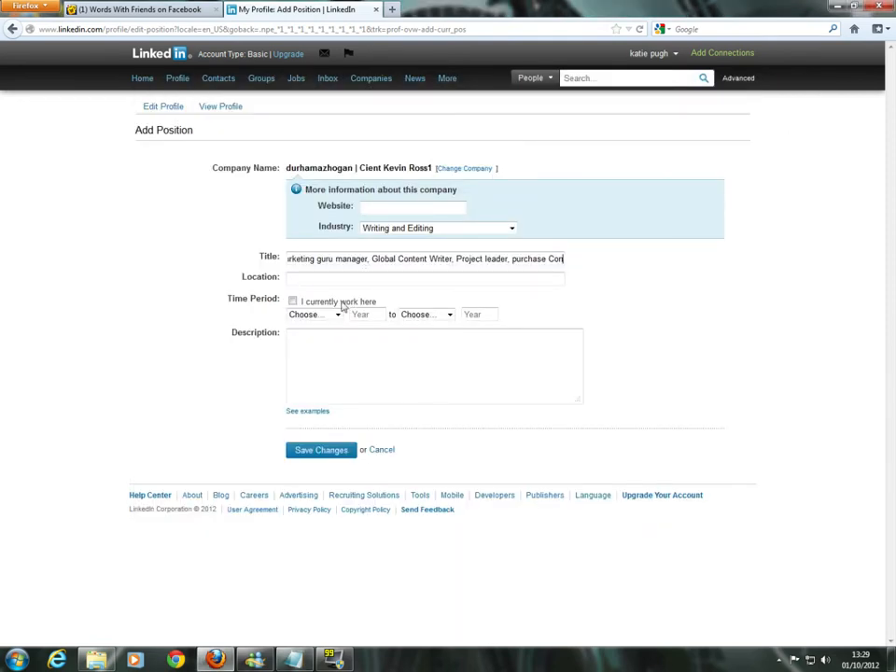
left_click(312, 314)
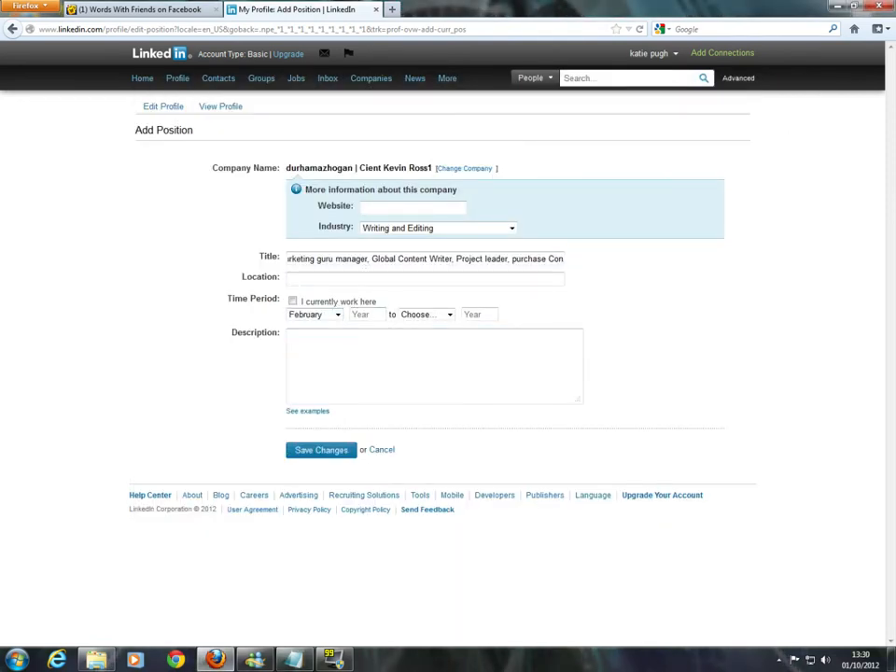
left_click(426, 313)
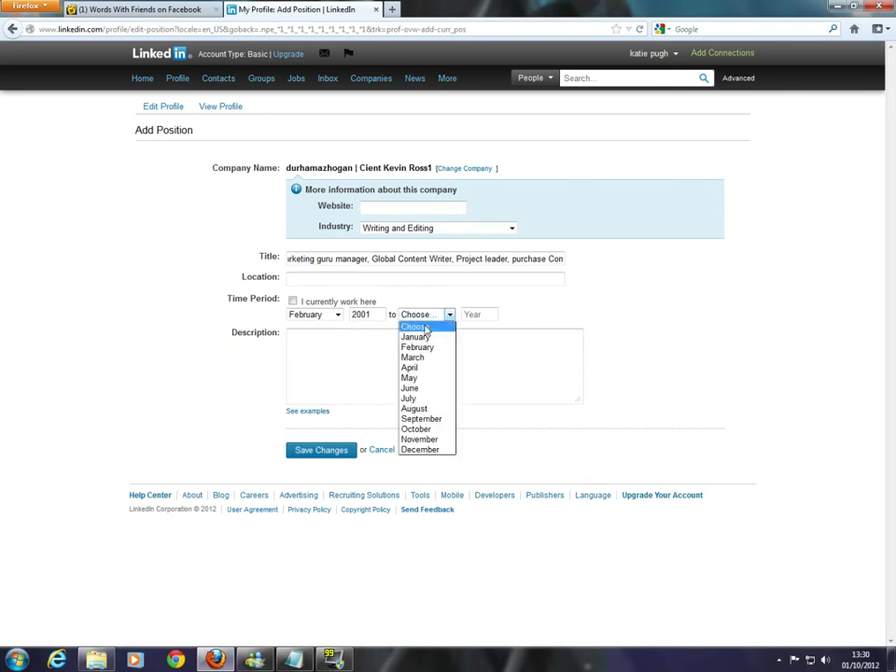
left_click(412, 356)
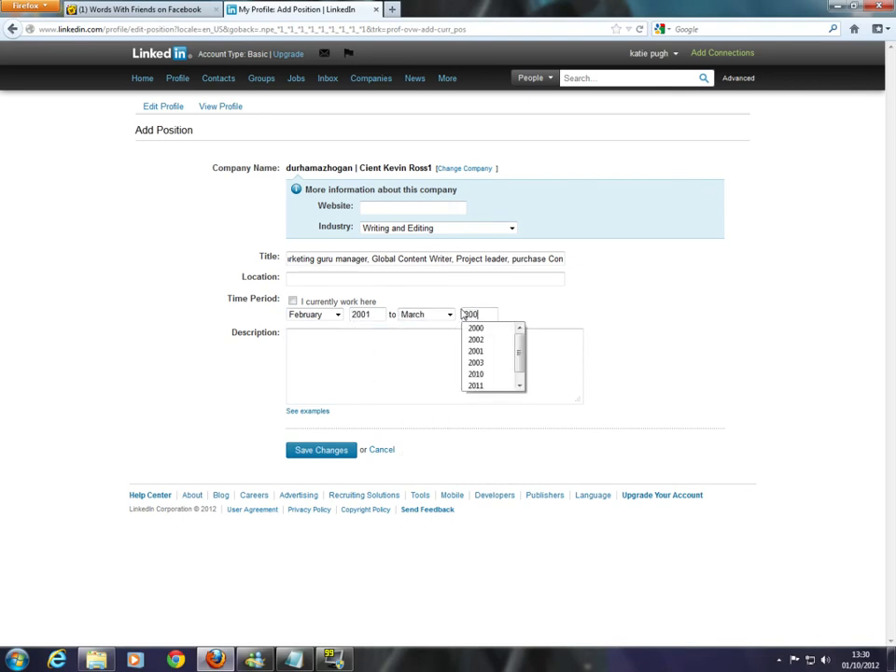
left_click(475, 339)
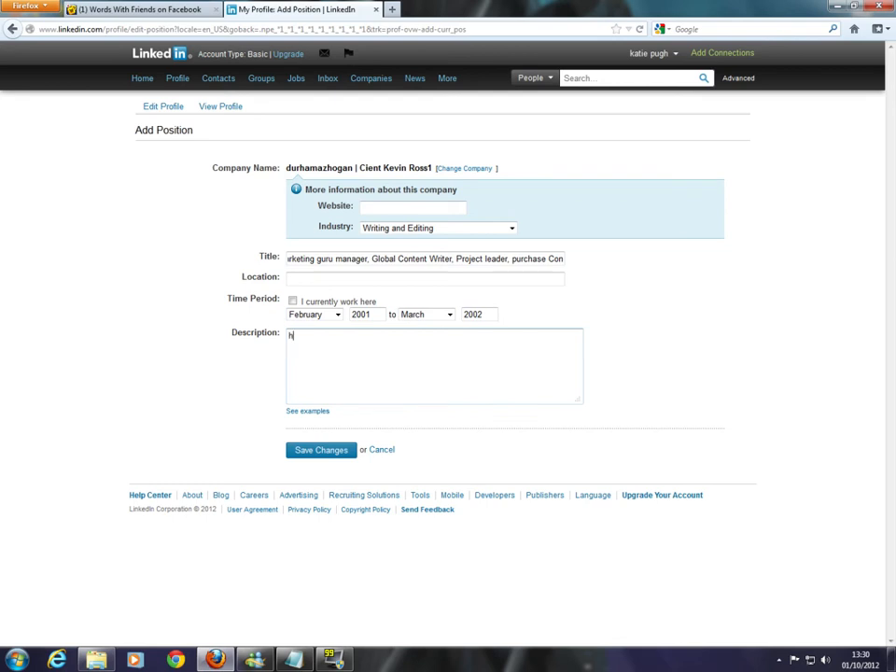
left_click(321, 449)
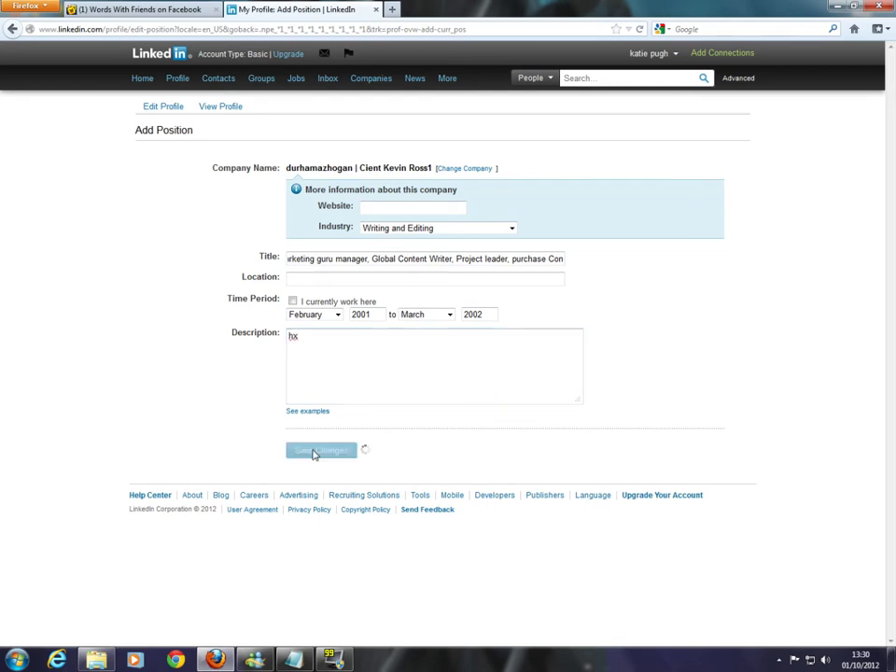
left_click(321, 450)
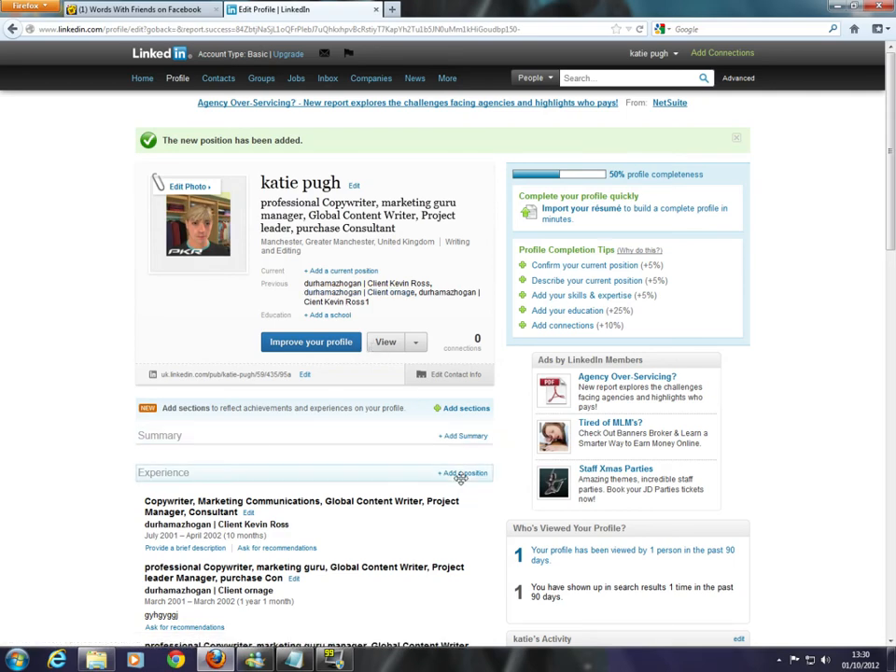
left_click(463, 473)
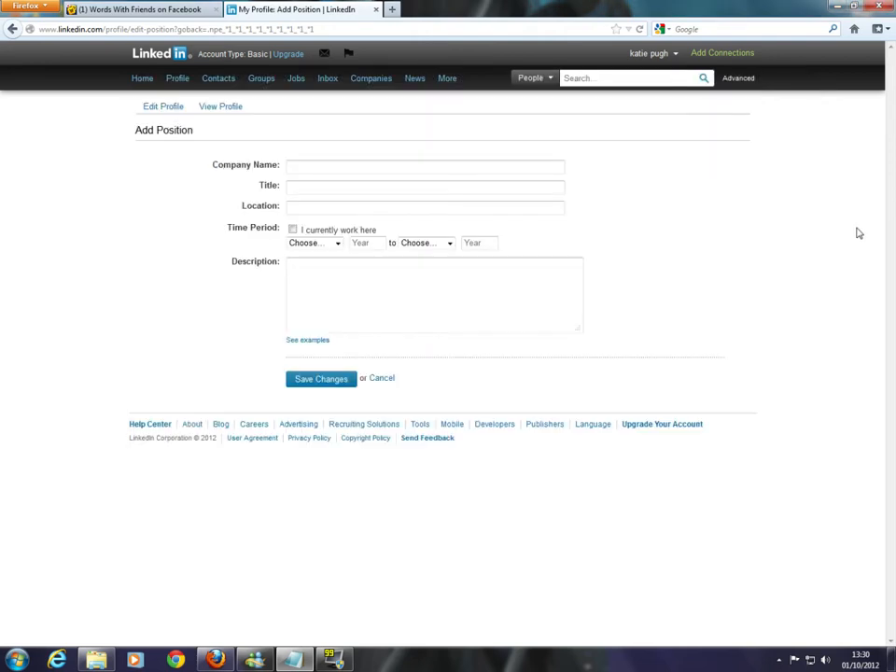
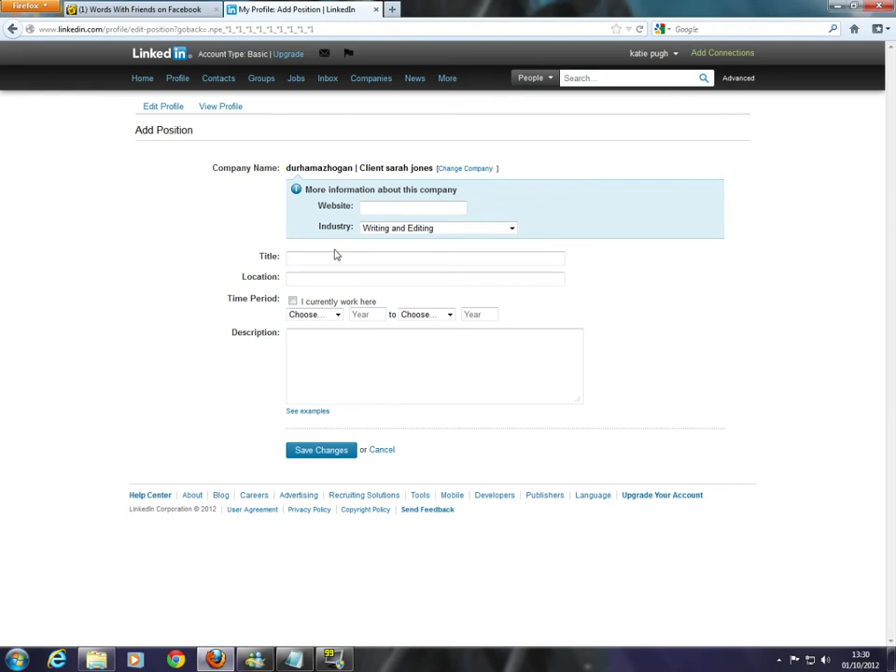
left_click(334, 315)
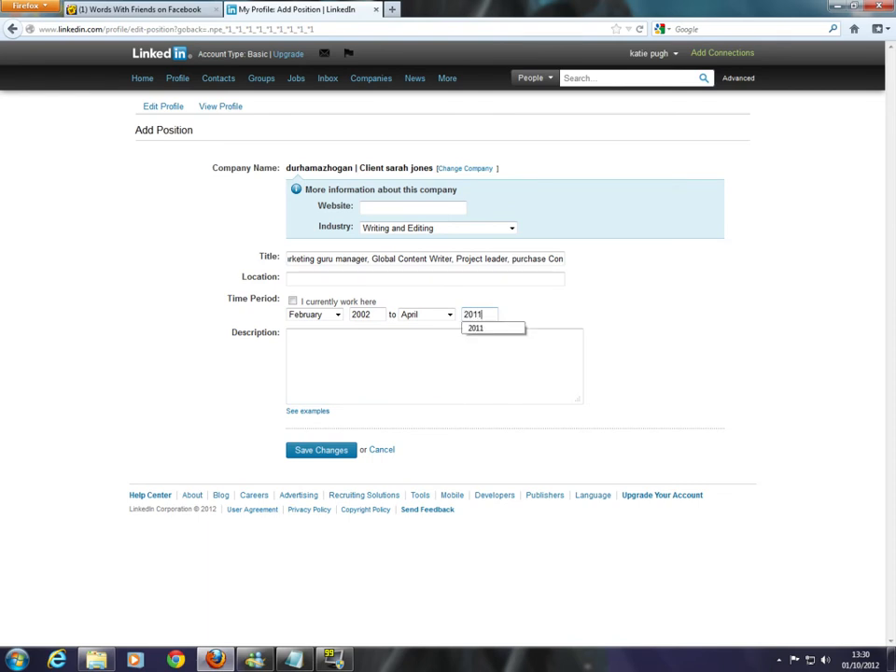
left_click(321, 450)
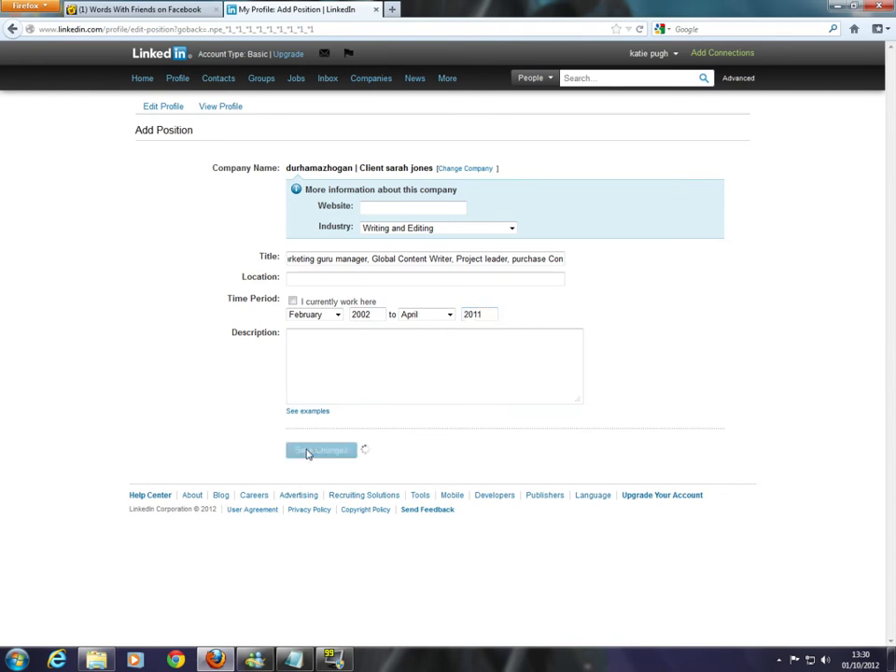
left_click(320, 450)
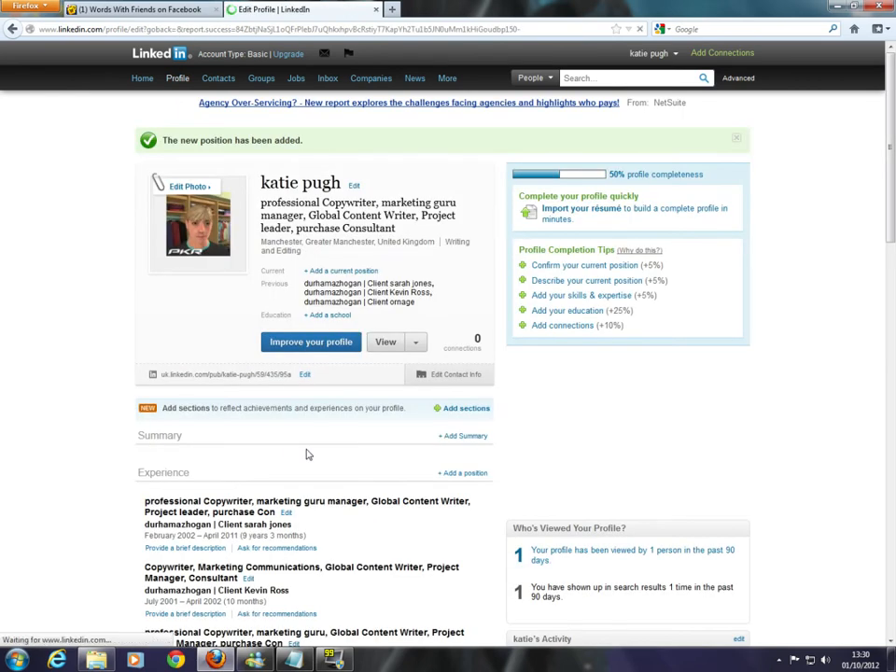
Step: Add a past position titled 'durhamazhogan | Client write yours' (May 2001–April 2002) and save it
left_click(464, 472)
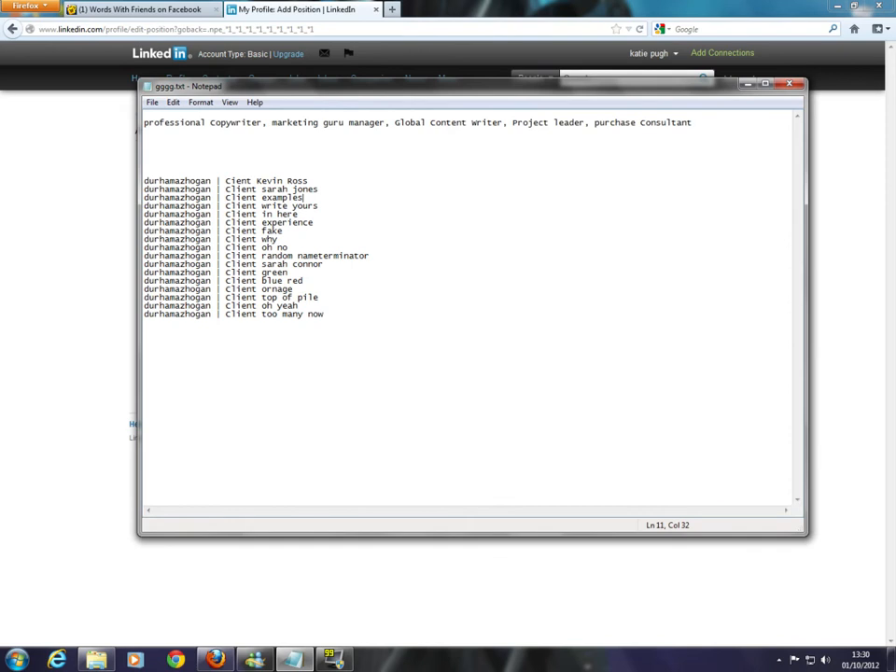
triple_click(229, 205)
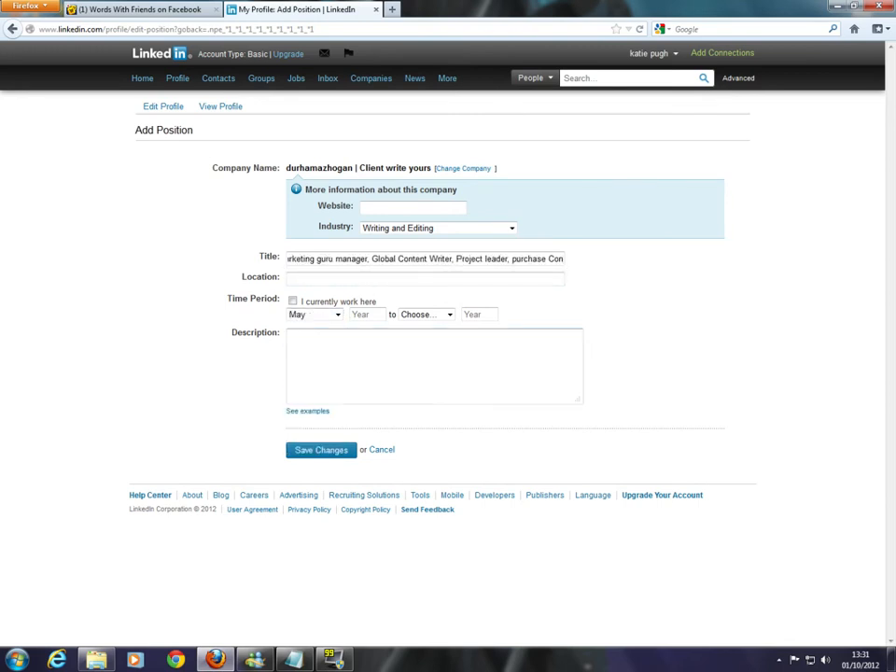
type("2001")
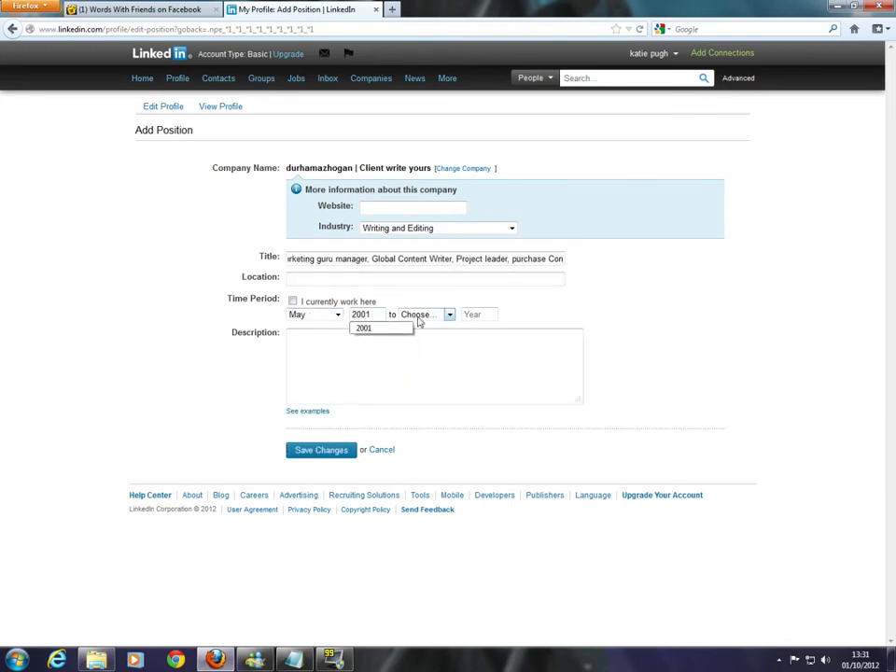
left_click(479, 314)
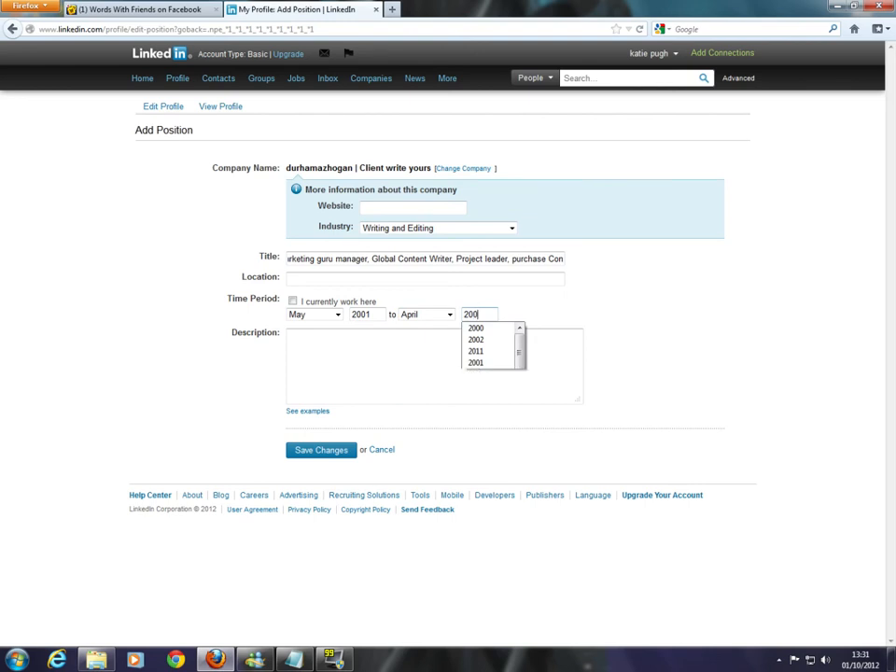
left_click(321, 450)
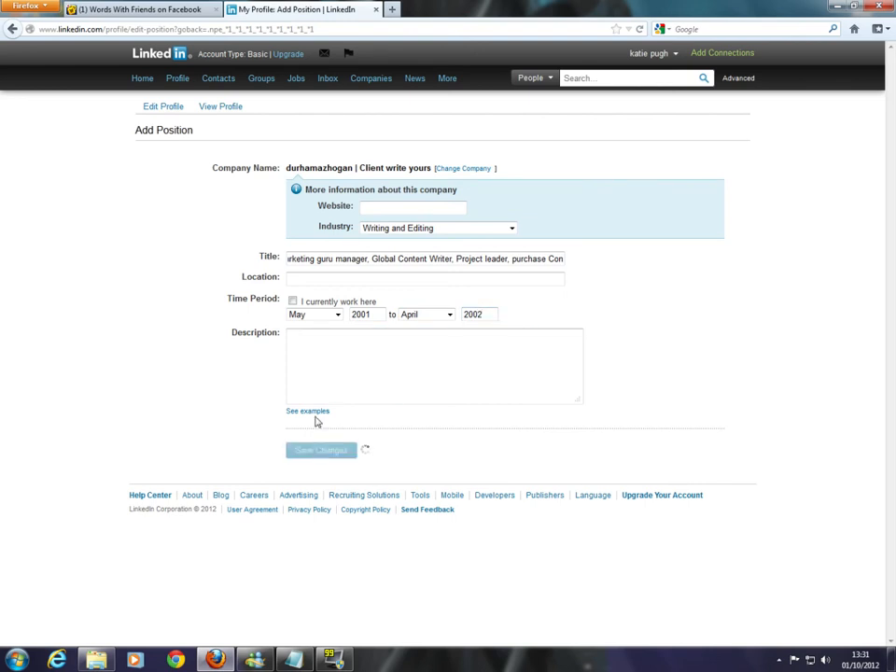
left_click(321, 450)
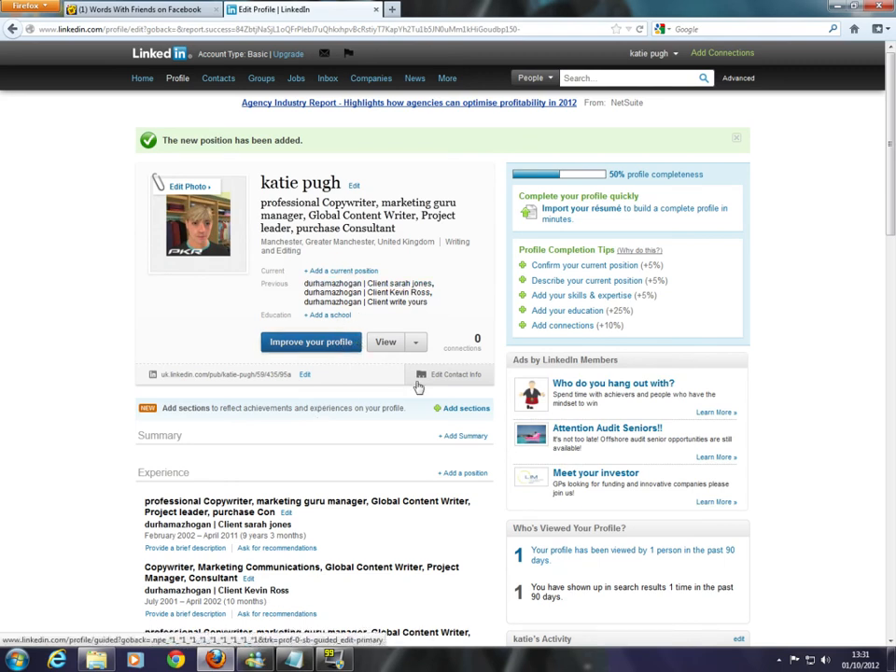
mouse_move(311, 342)
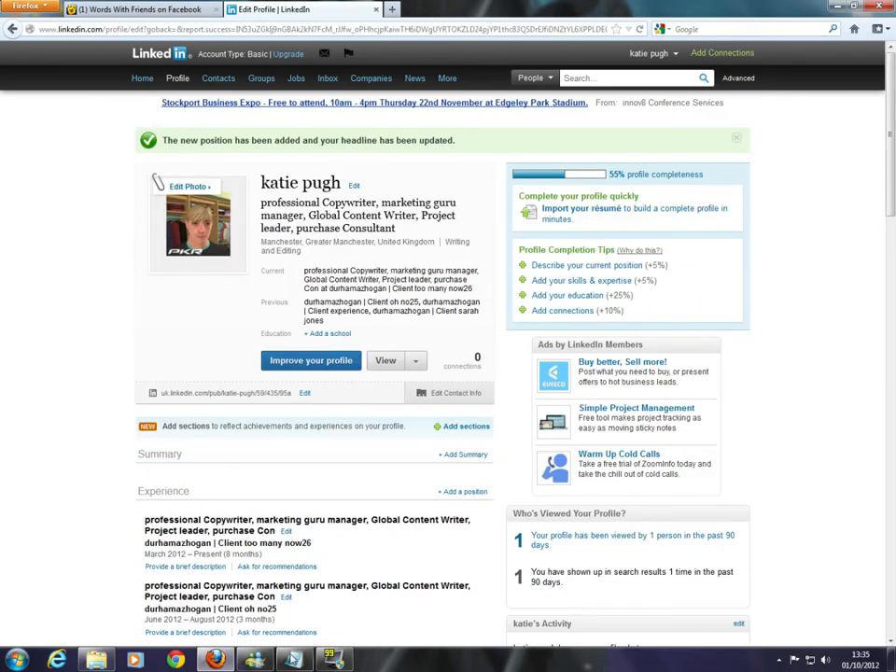
Step: Return to the Notepad notes holding the remaining client names
left_click(293, 660)
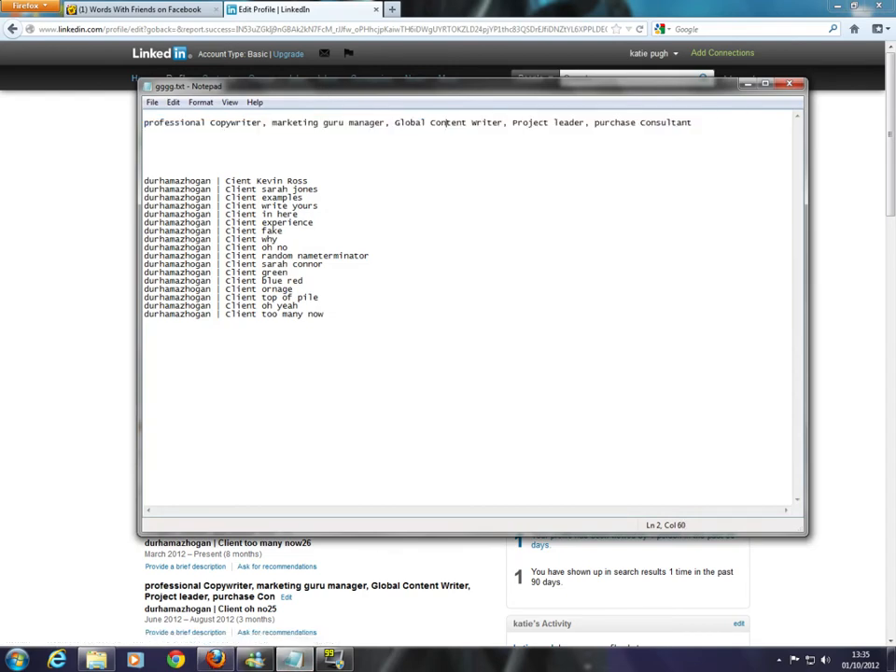
Step: Search LinkedIn people for 'Global Content Writer', returning 32,123 results with the own profile first
left_click_drag(394, 122, 504, 122)
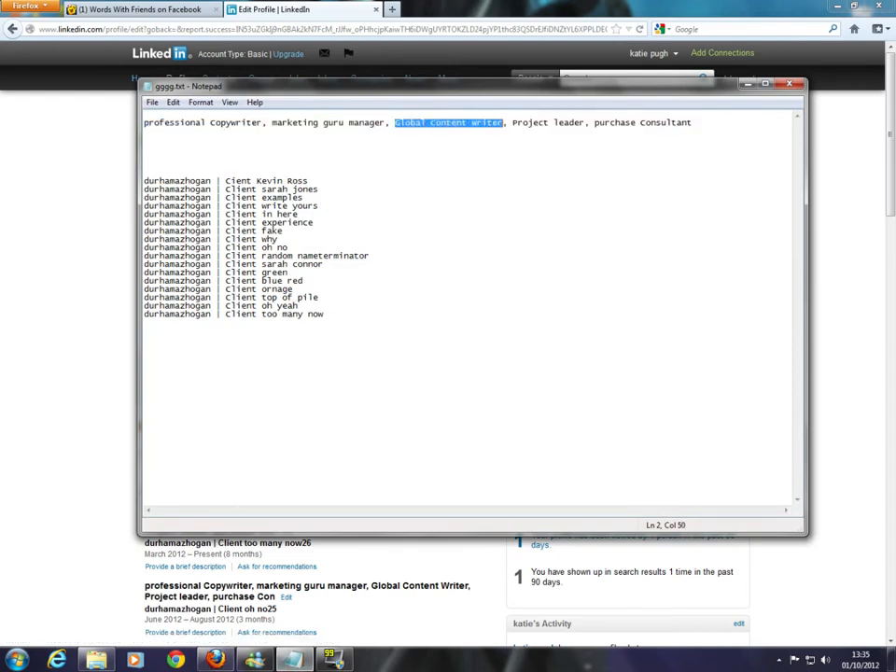
left_click(790, 86)
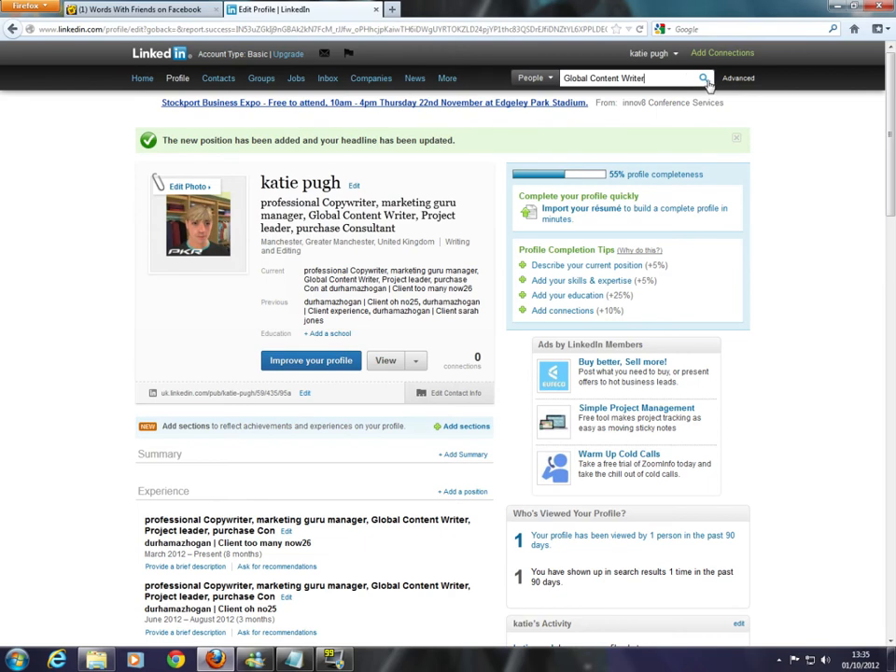
left_click(704, 79)
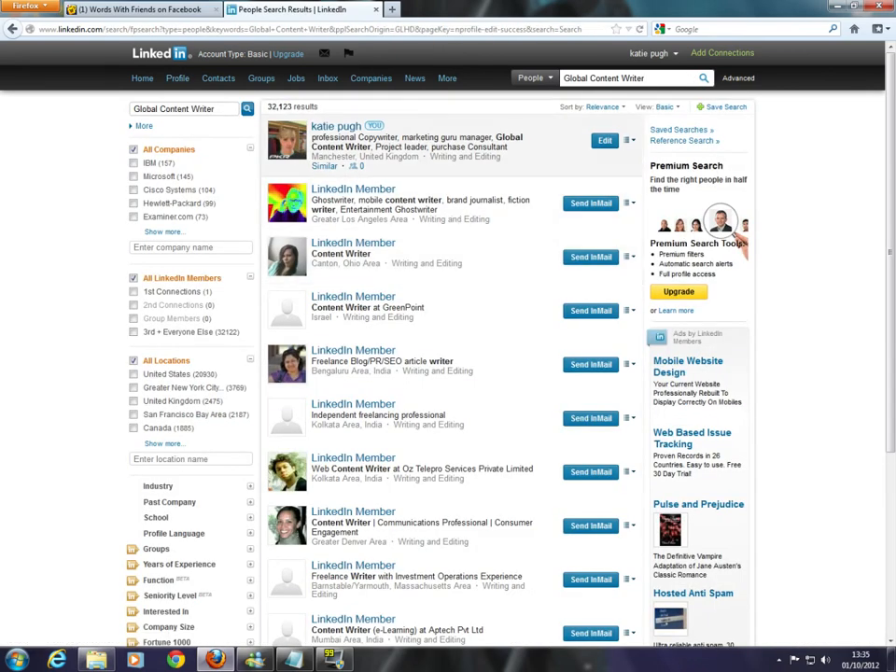
mouse_move(604, 140)
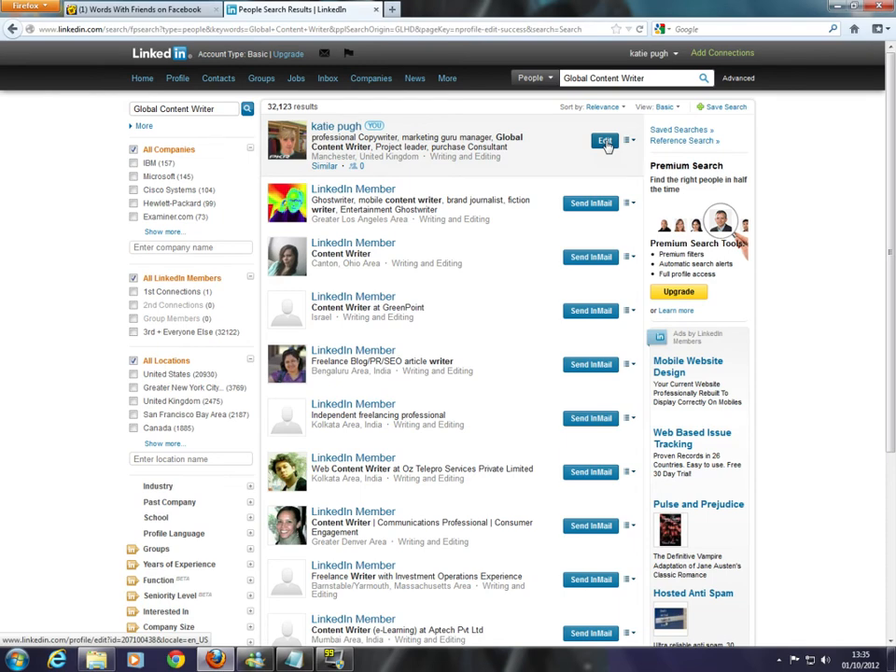
scroll("down", 3)
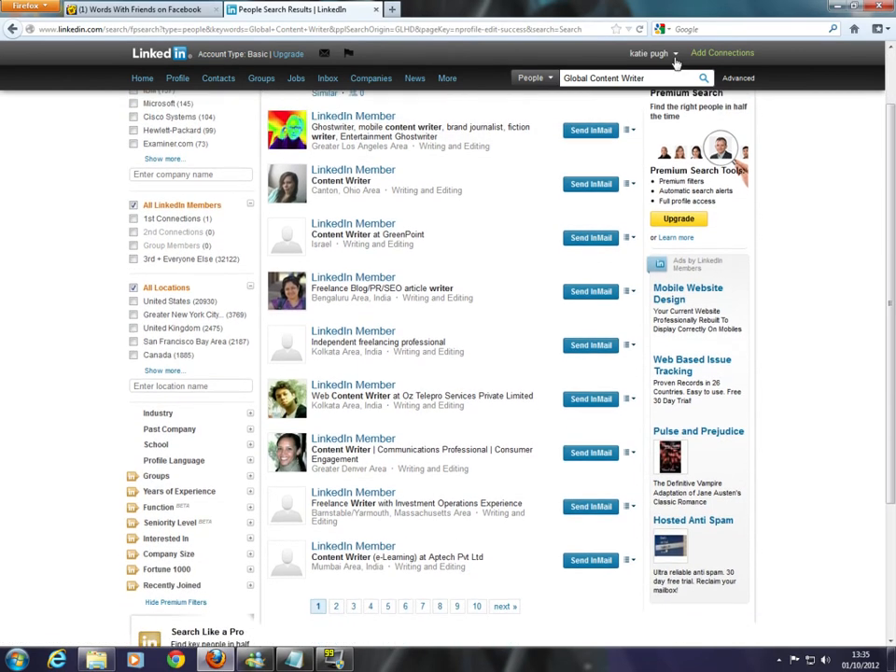
Step: Sign out via the account dropdown and sign in to the second account, reaching its home page
left_click(653, 54)
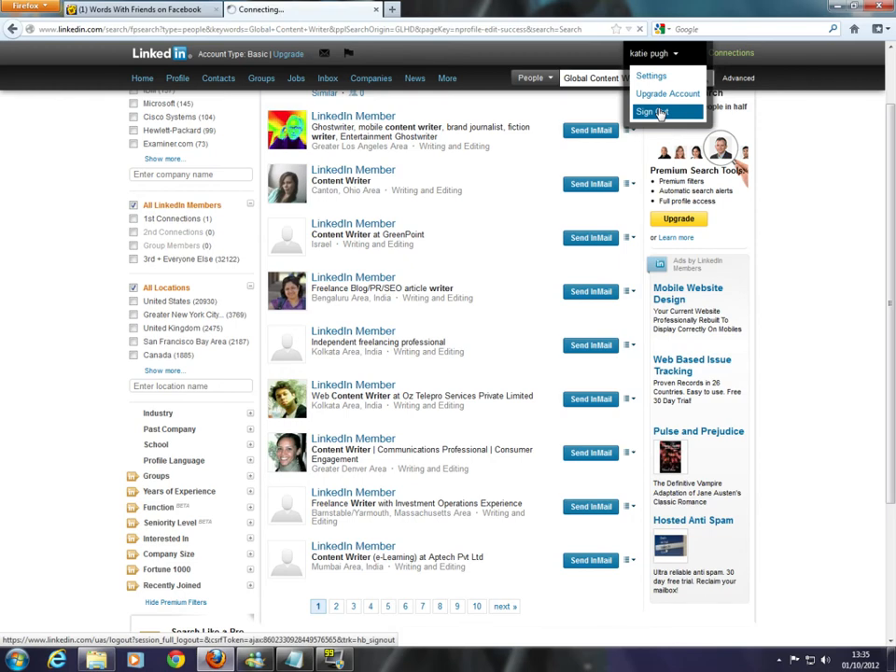
left_click(656, 112)
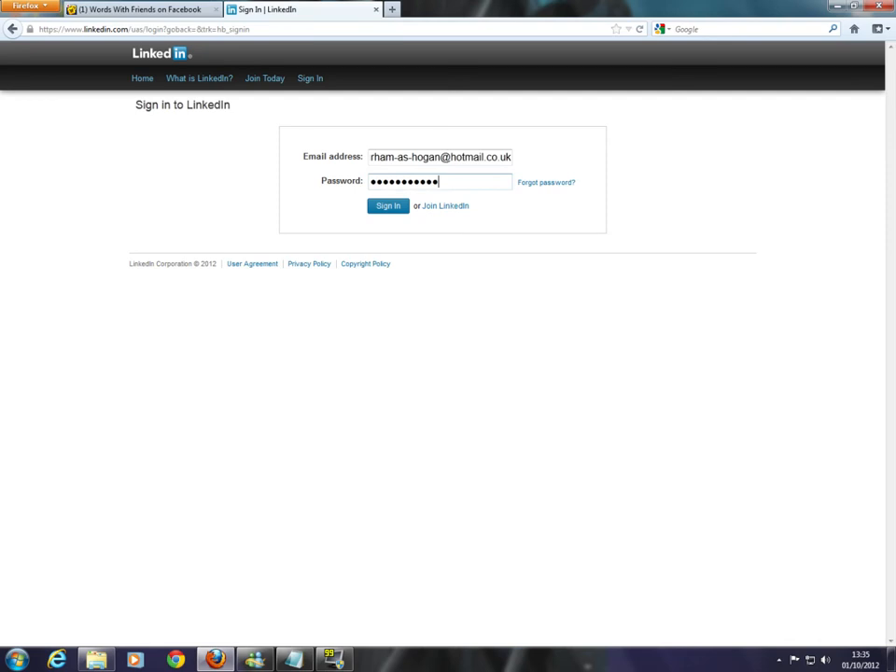
left_click(387, 205)
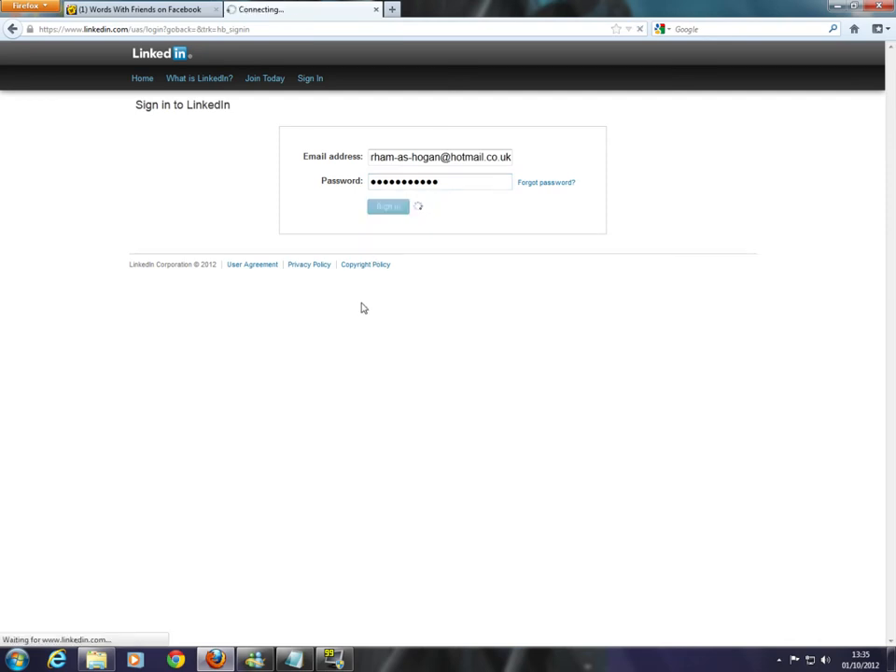
left_click(387, 206)
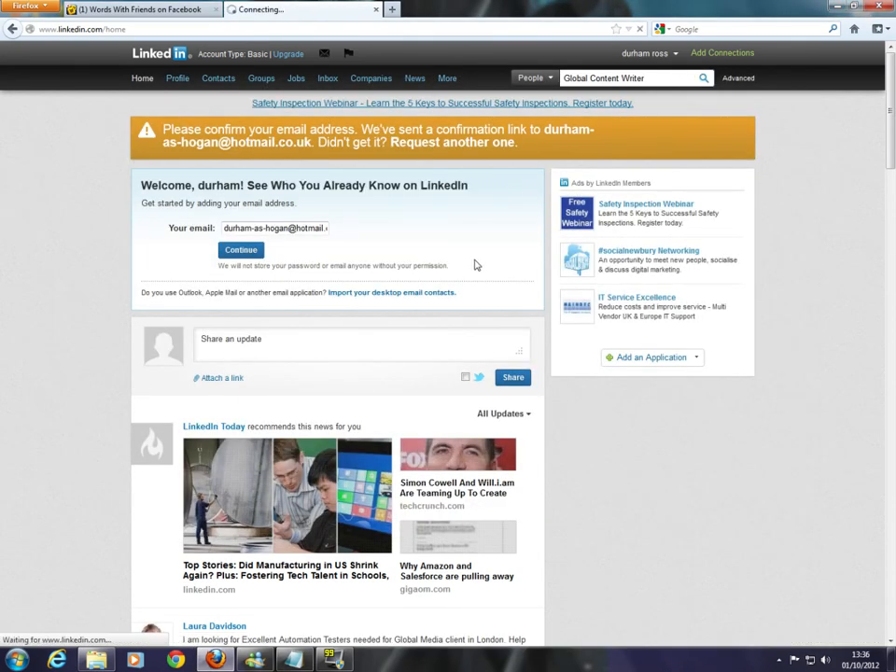
Step: Rerun the Global Content Writer search, then search people for 'marketing guru manager' (18,183 results)
left_click(703, 77)
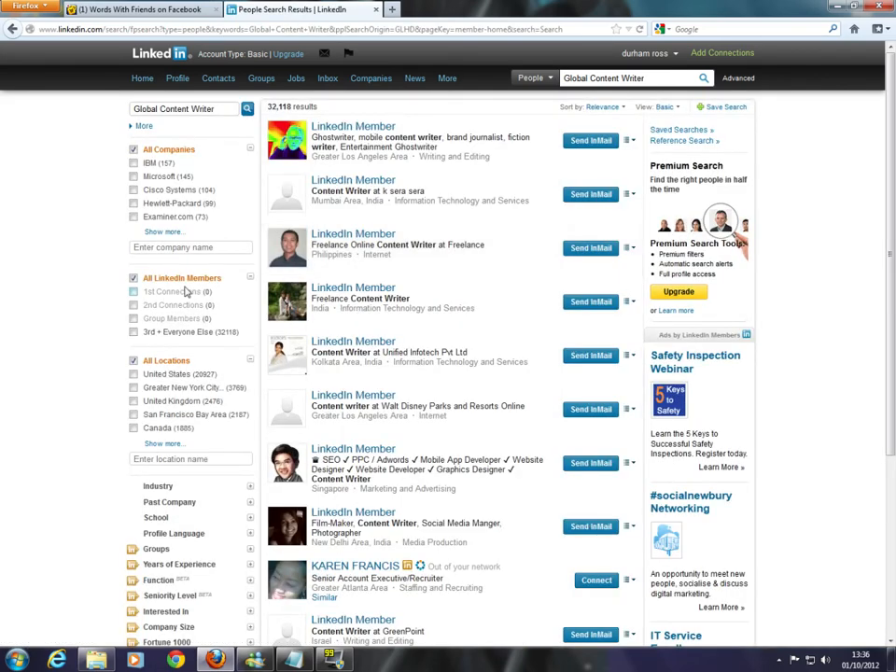
left_click(133, 401)
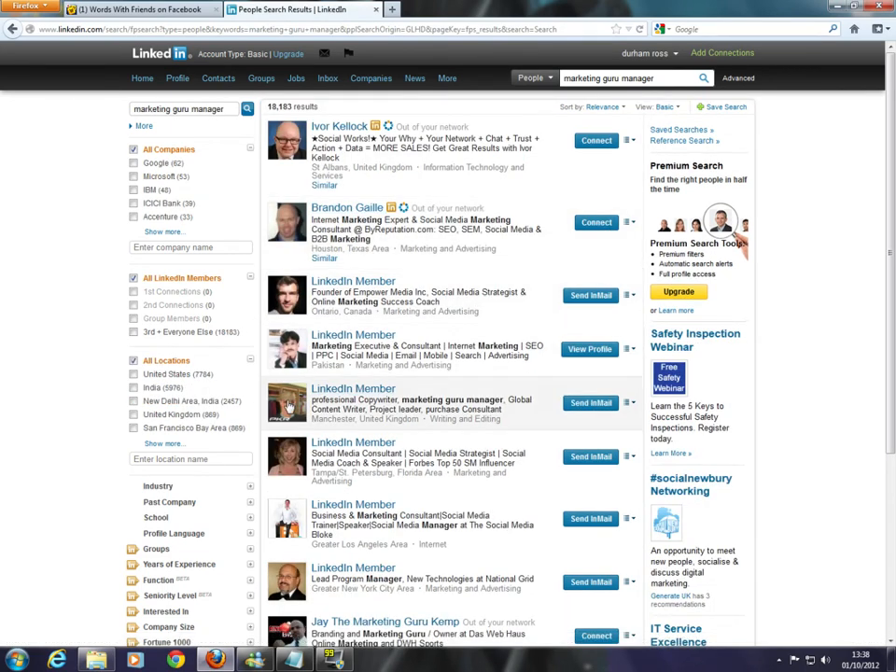
Step: Limit the marketing guru manager results to United Kingdom, giving 869 results with the profile second
double_click(480, 408)
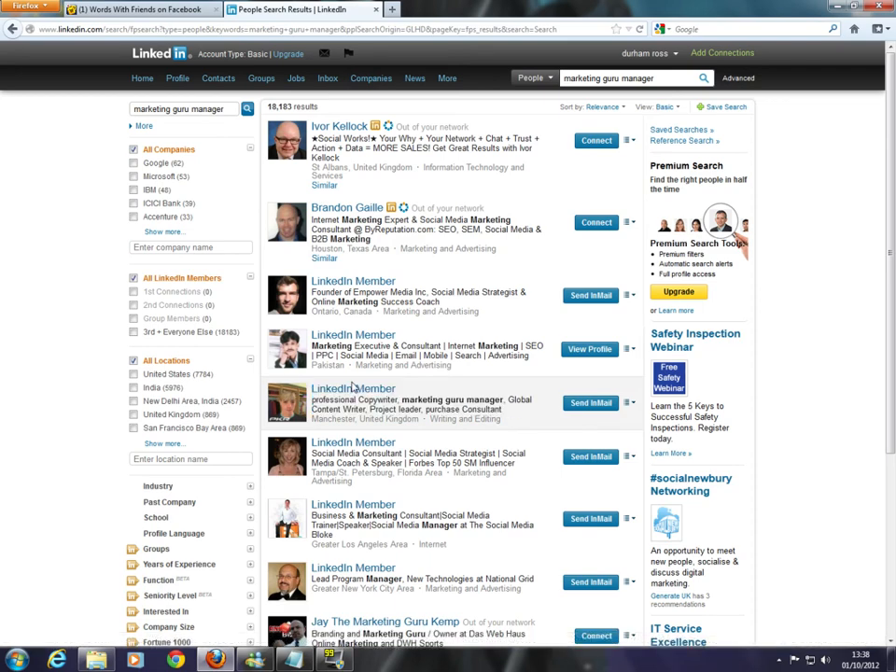
left_click(135, 414)
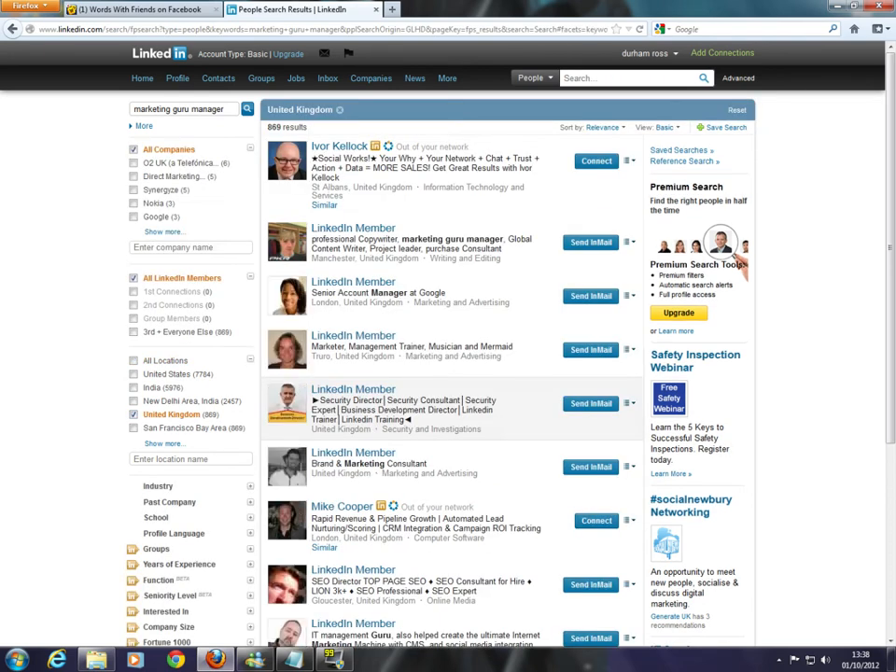
mouse_move(377, 340)
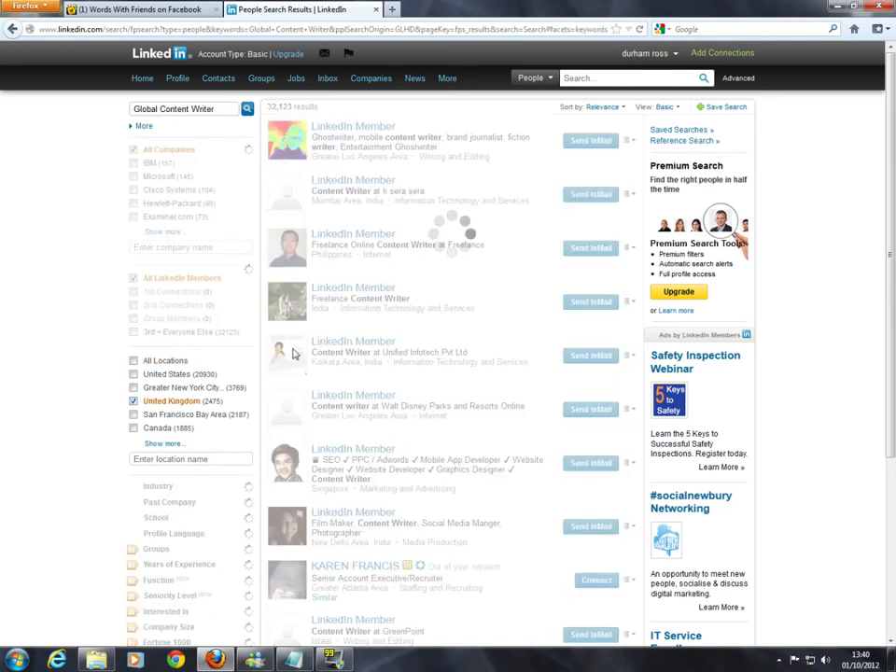
Step: Run the UK-only Global Content Writer search (2,475 results) and open the top-ranked profile
left_click(134, 401)
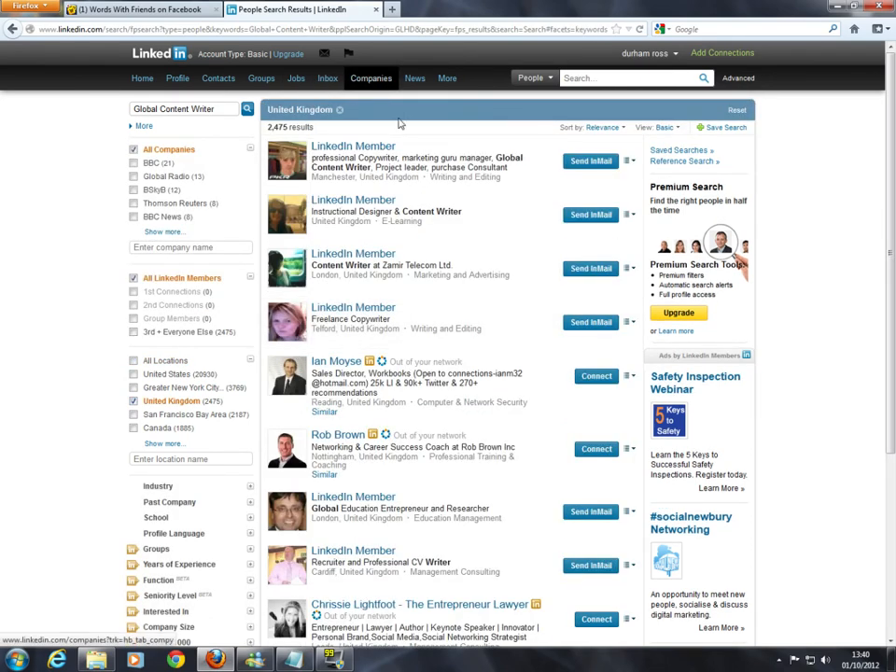
left_click(353, 146)
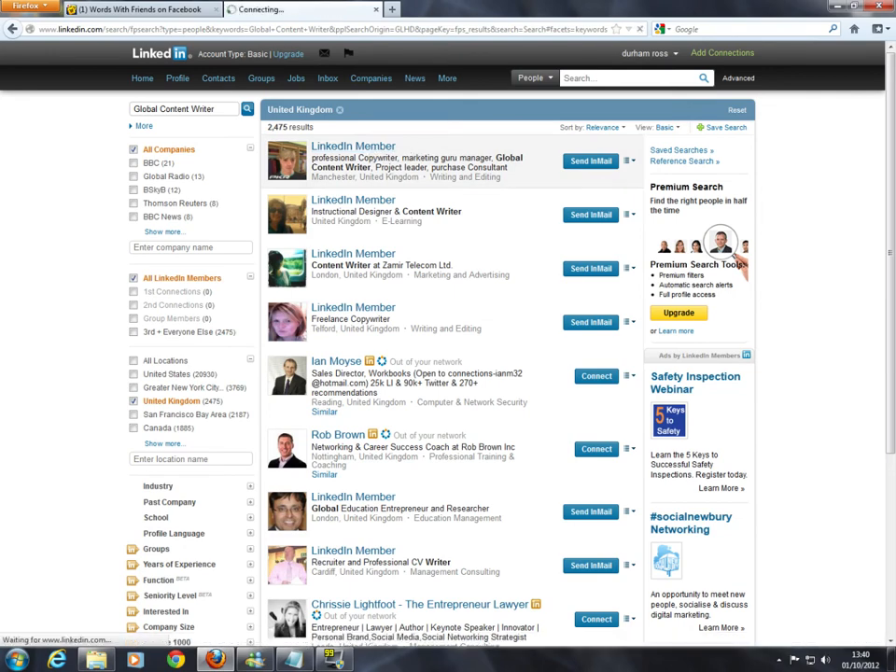
left_click(352, 146)
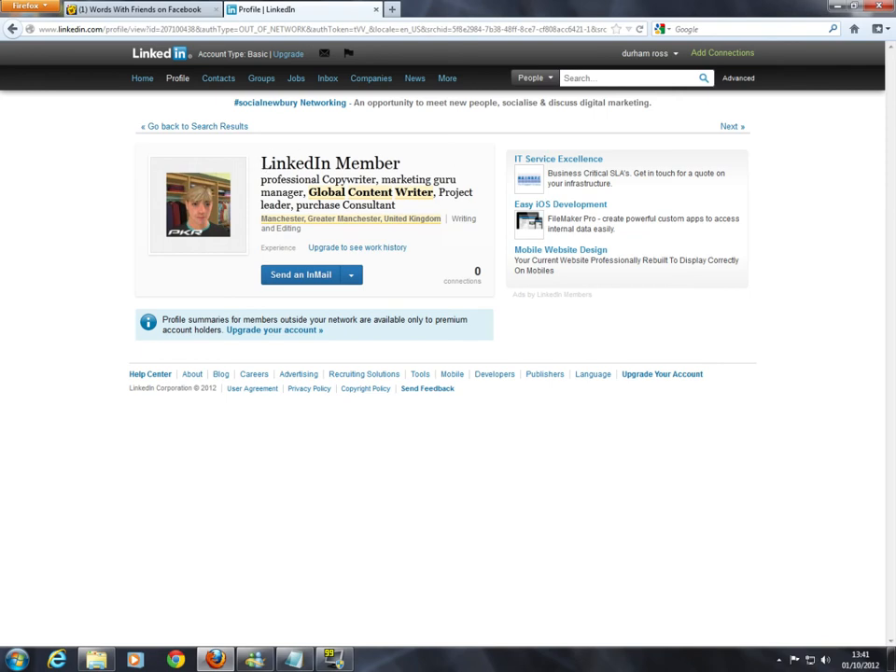
left_click_drag(260, 178, 396, 204)
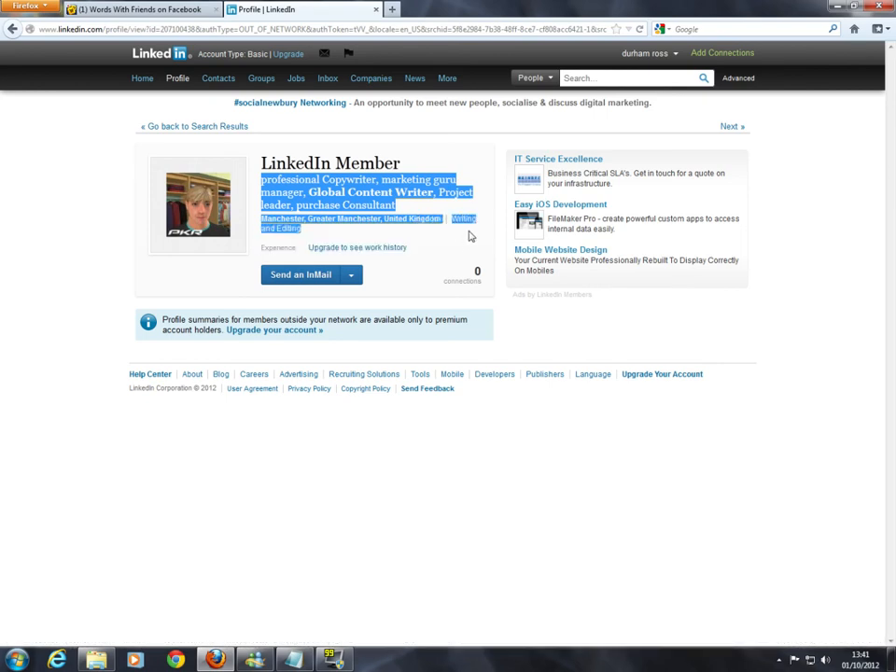
left_click(351, 275)
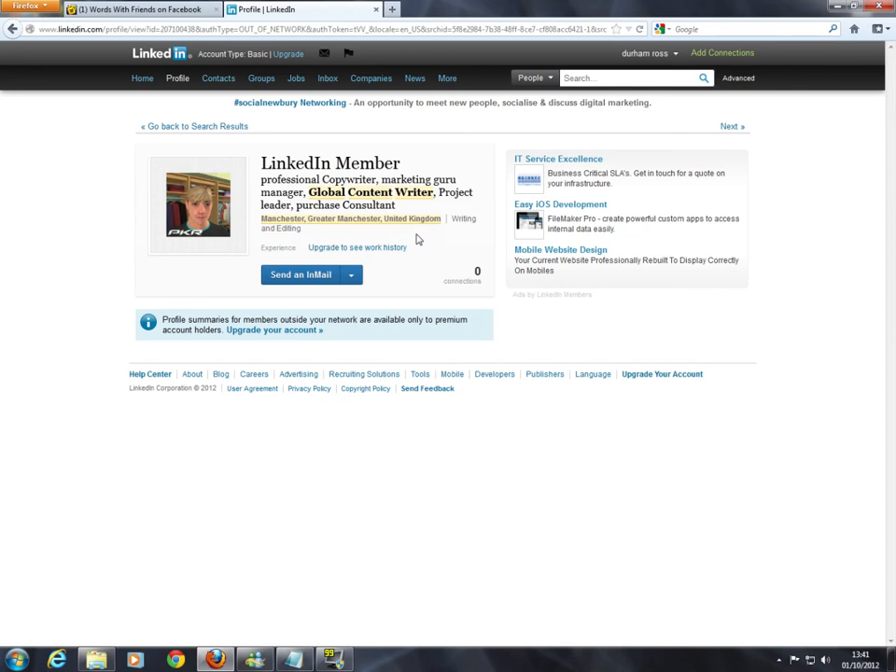
mouse_move(350, 273)
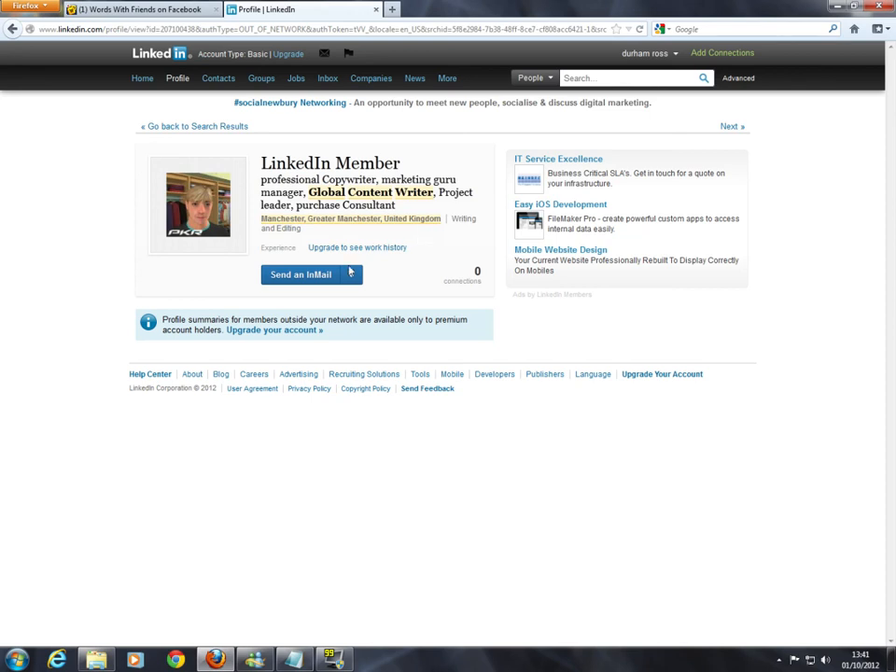
left_click(348, 273)
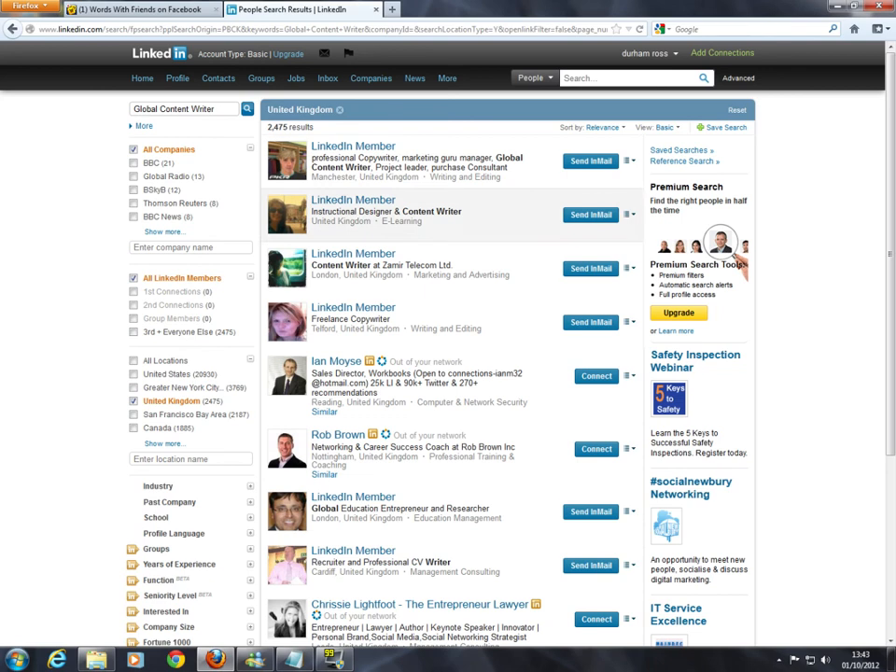
left_click(260, 77)
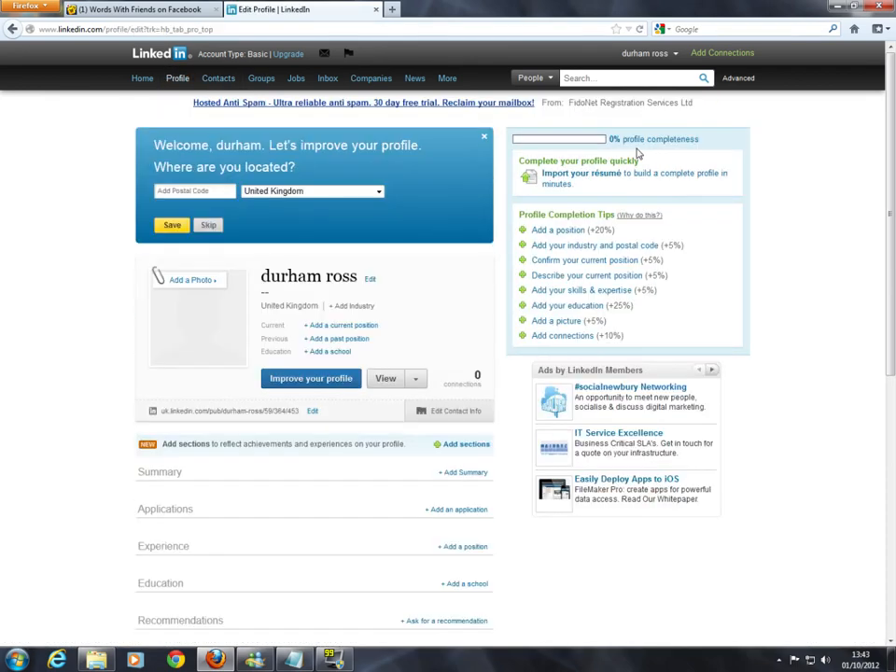
left_click(646, 53)
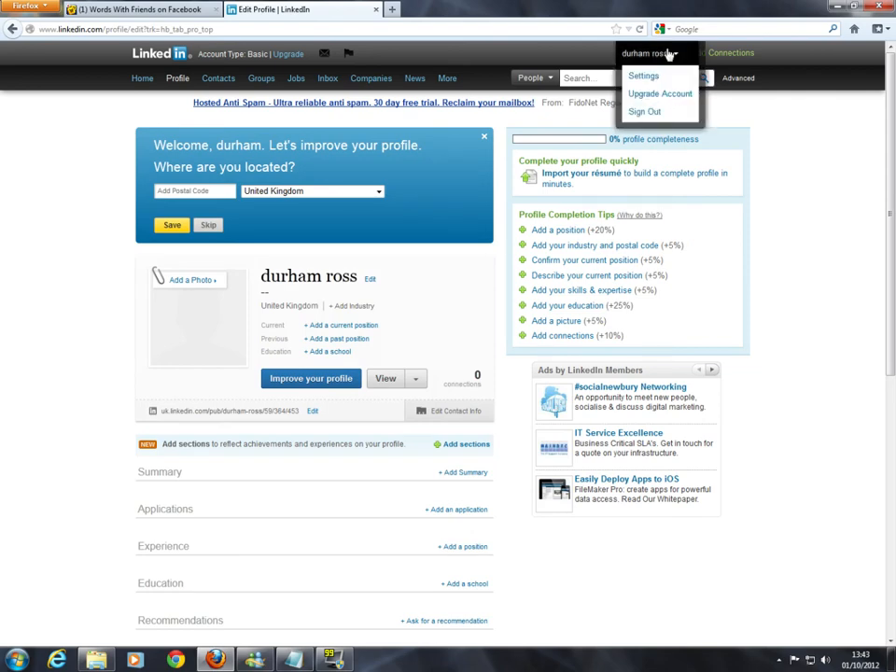
left_click(644, 111)
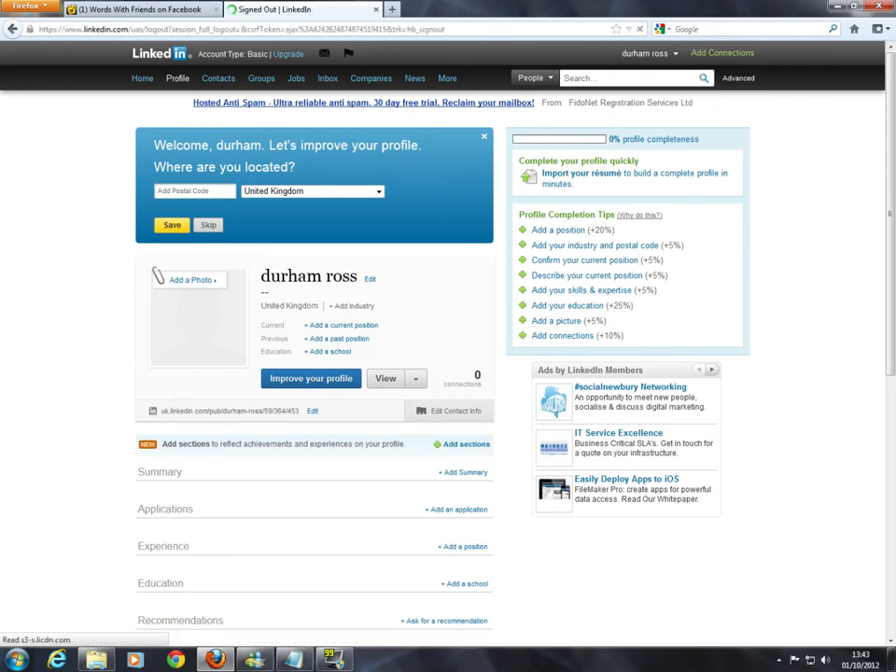